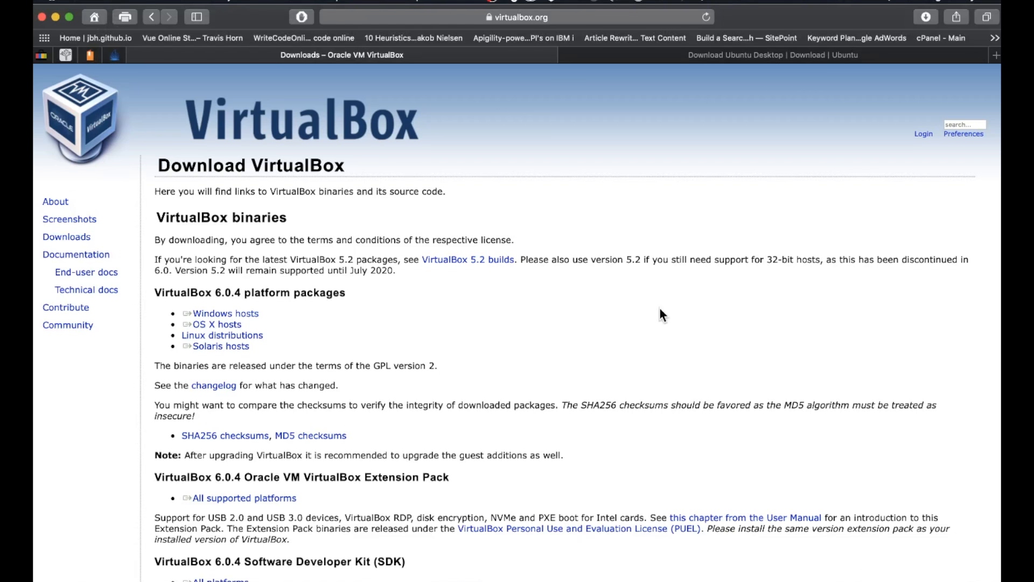
mouse_move(206, 156)
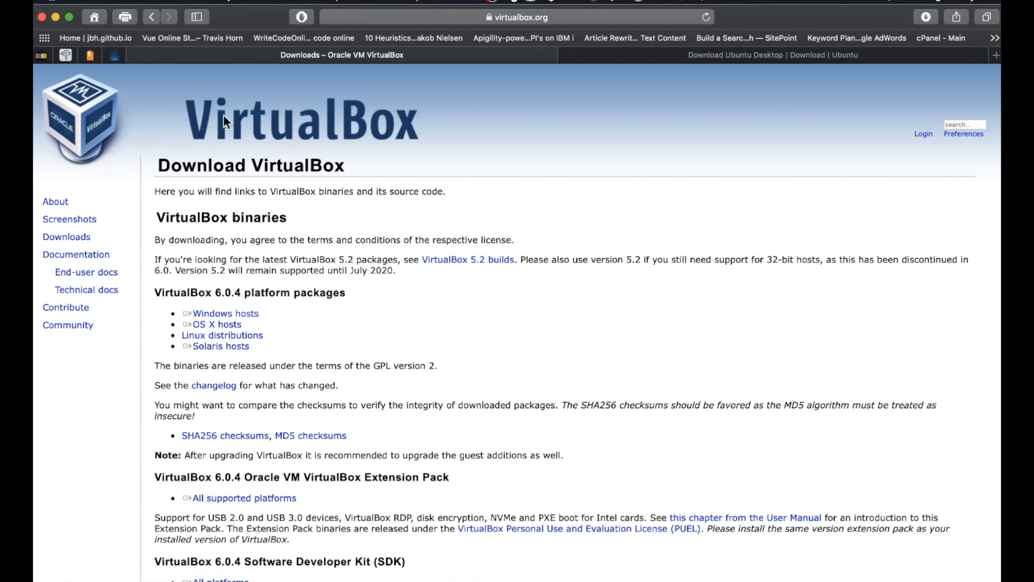
mouse_move(236, 161)
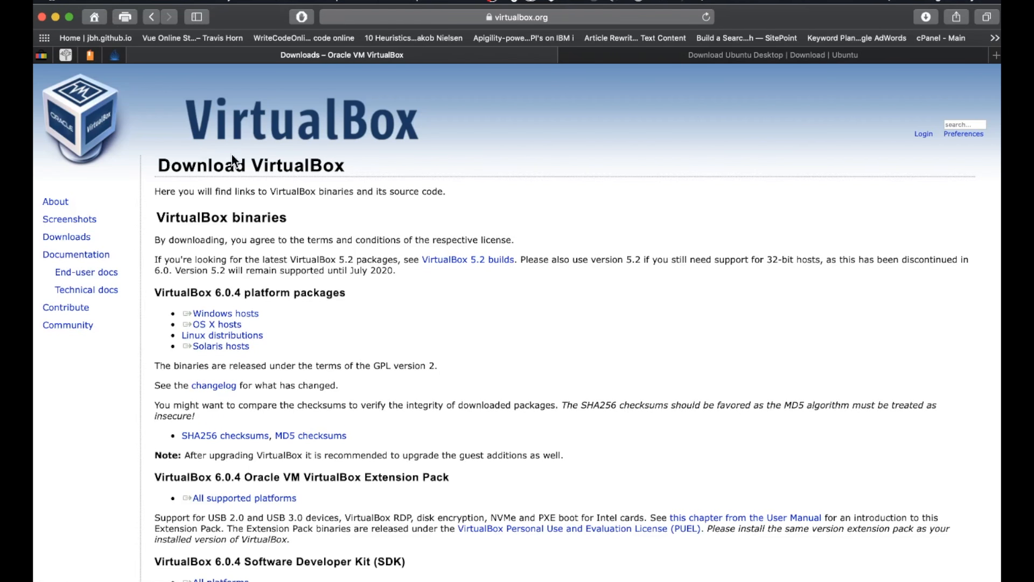
mouse_move(470, 325)
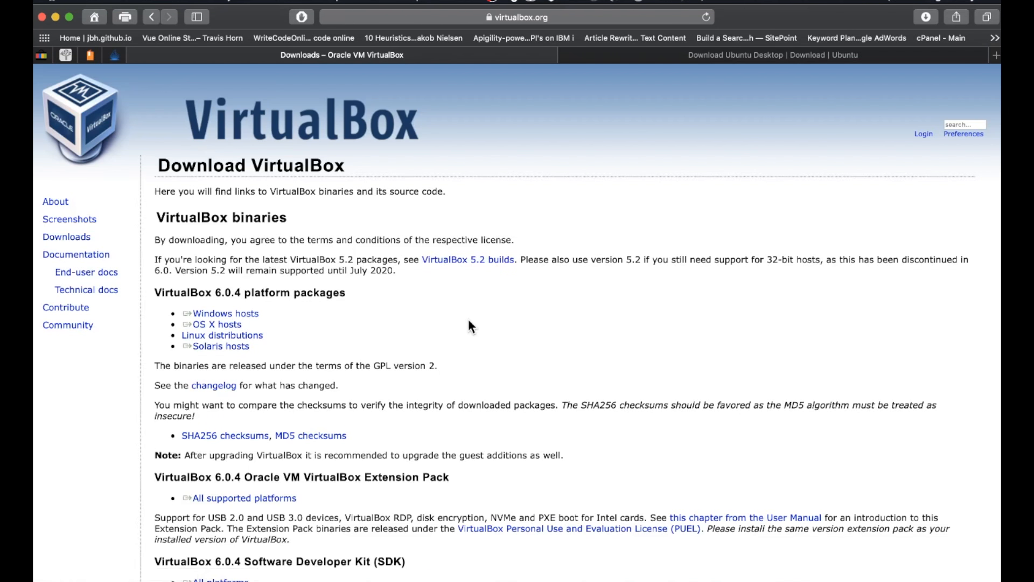
mouse_move(455, 175)
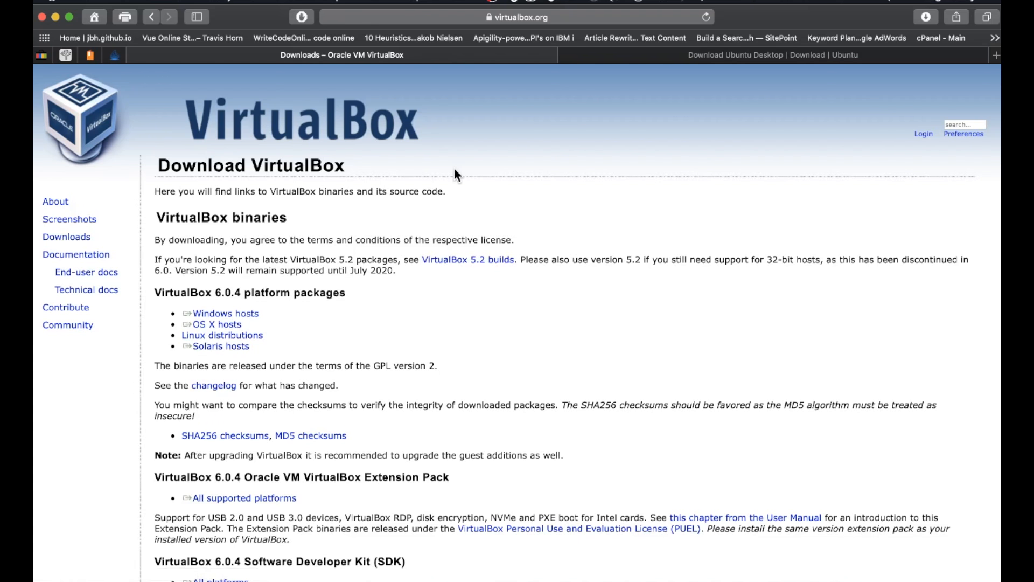
mouse_move(277, 320)
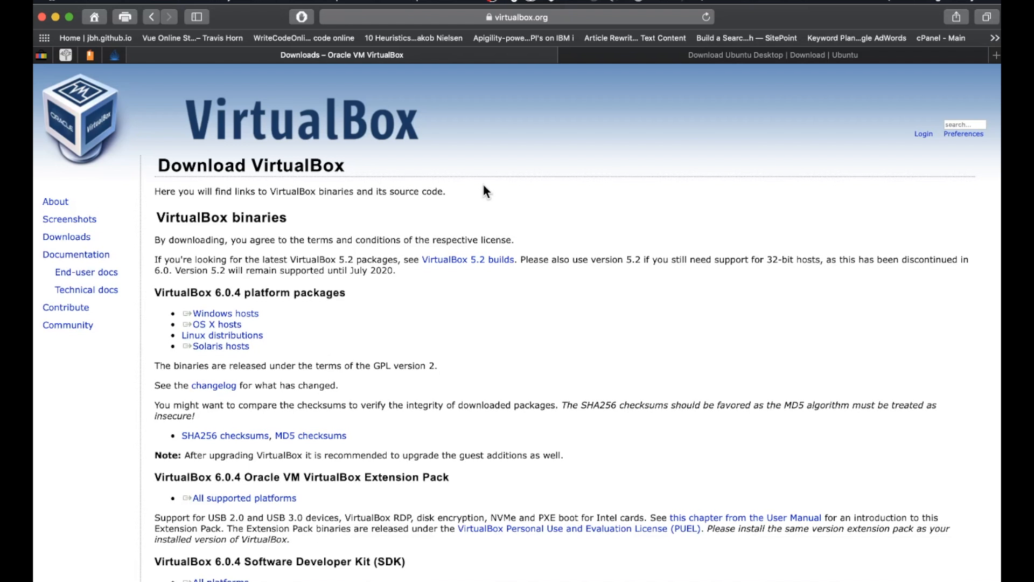
Step: Download the Ubuntu 18.04.2 LTS desktop installer from the Ubuntu site in Safari
click(773, 55)
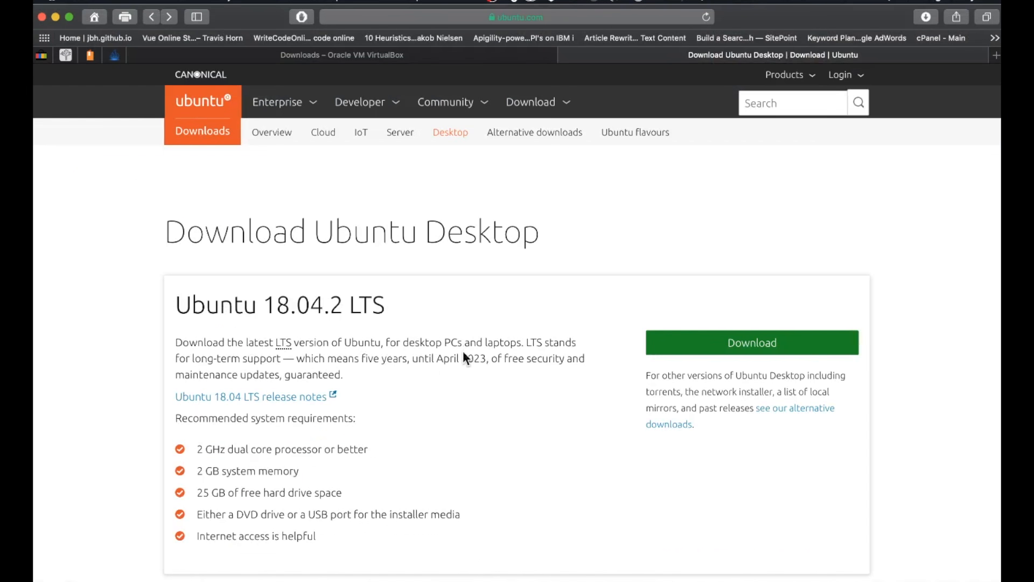
mouse_move(535, 422)
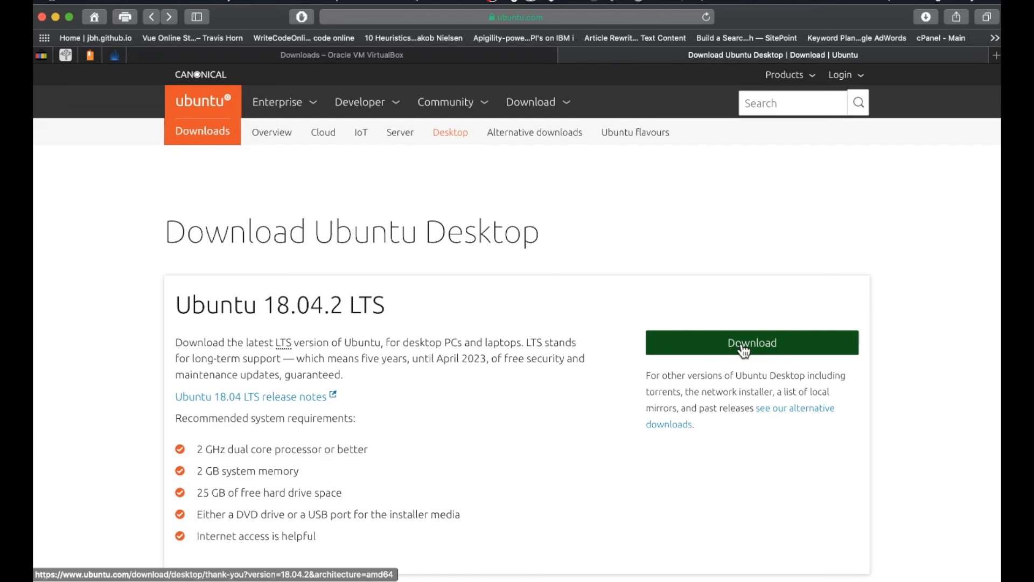
click(751, 342)
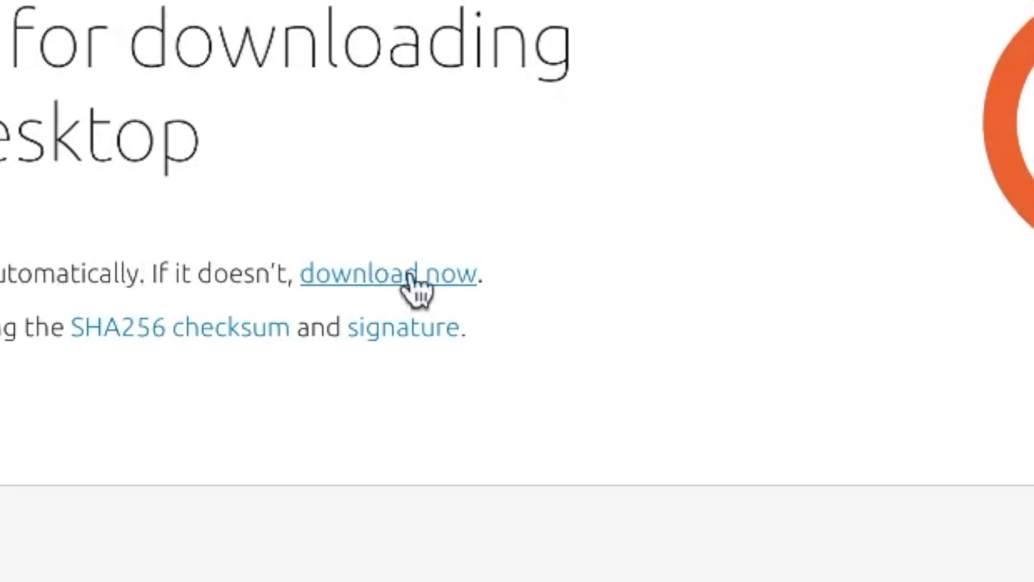
click(926, 16)
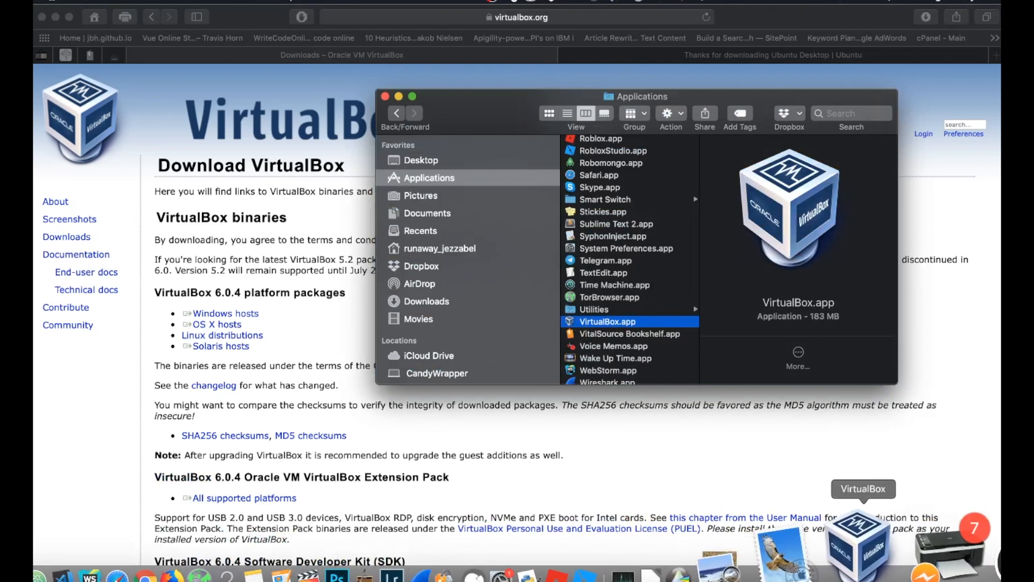
Step: Launch VirtualBox.app from the Applications folder to reach VirtualBox Manager
double_click(606, 321)
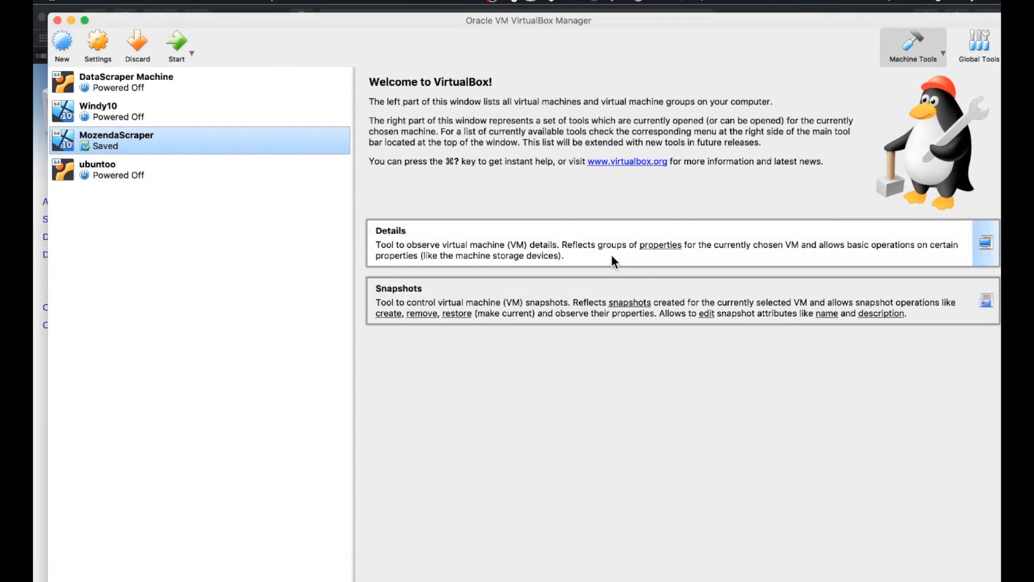
mouse_move(487, 469)
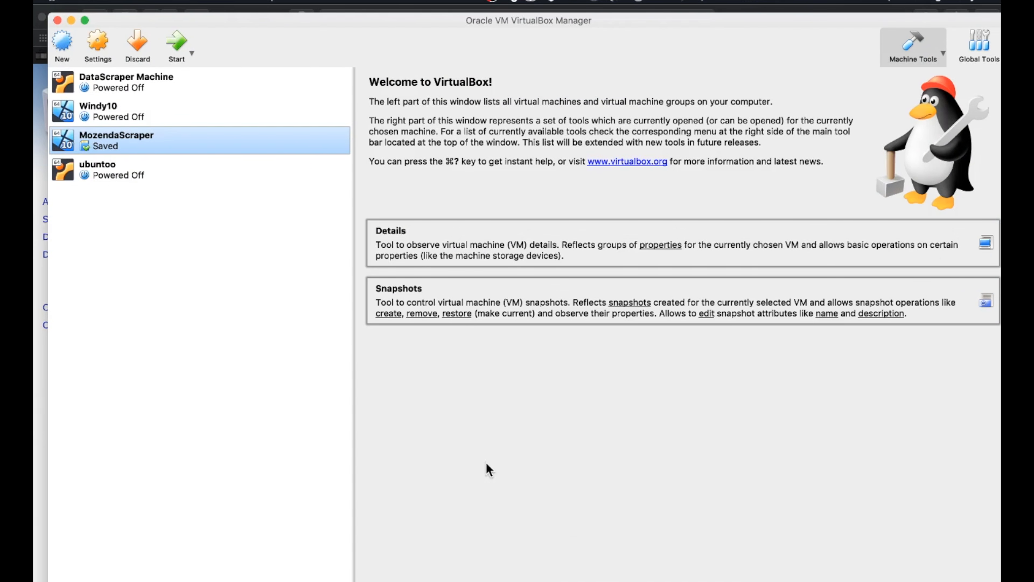
mouse_move(101, 231)
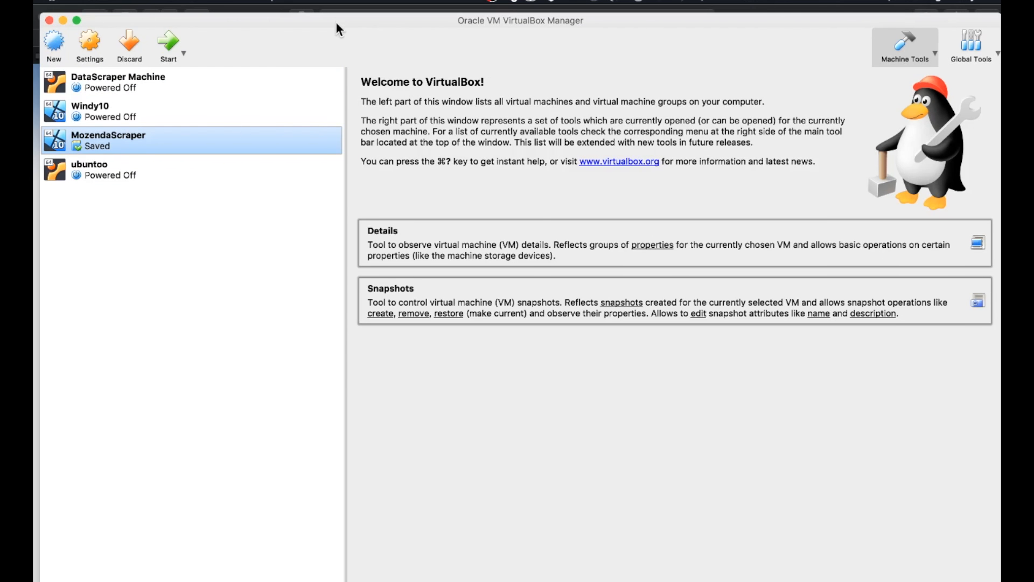
mouse_move(54, 44)
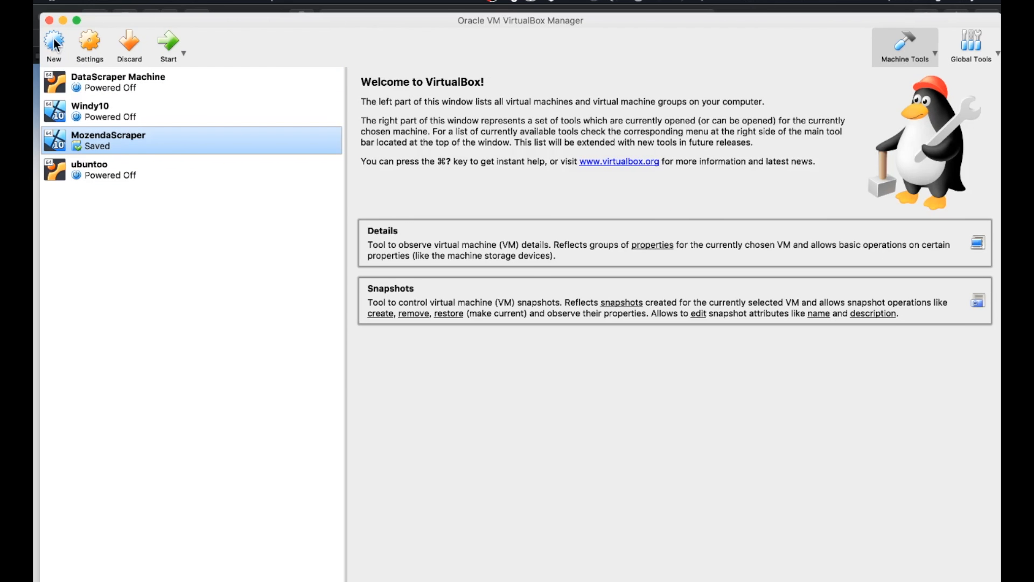
Step: Create a new virtual machine named UB2 with type Linux, version Ubuntu (64-bit)
click(54, 41)
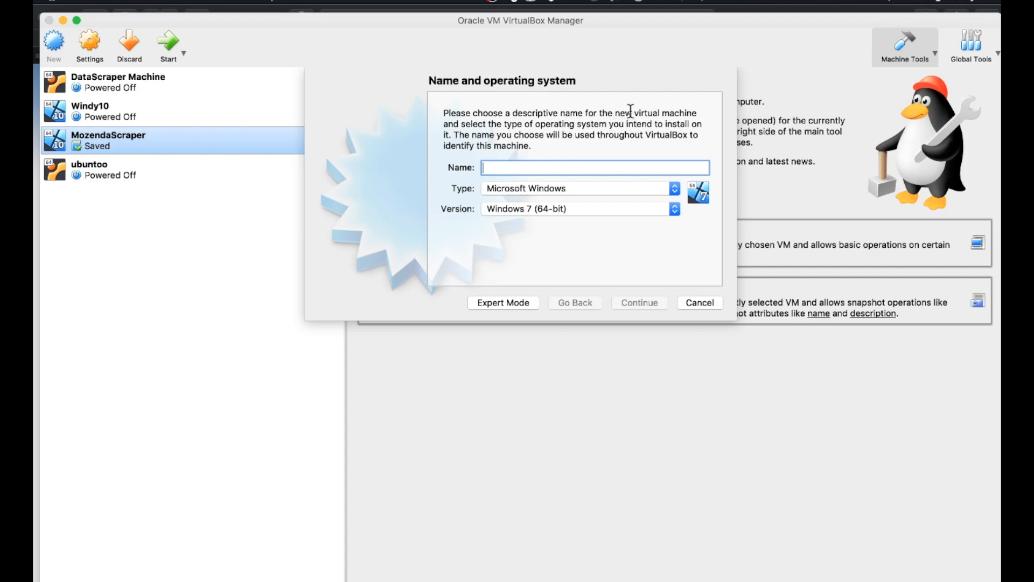
text(U)
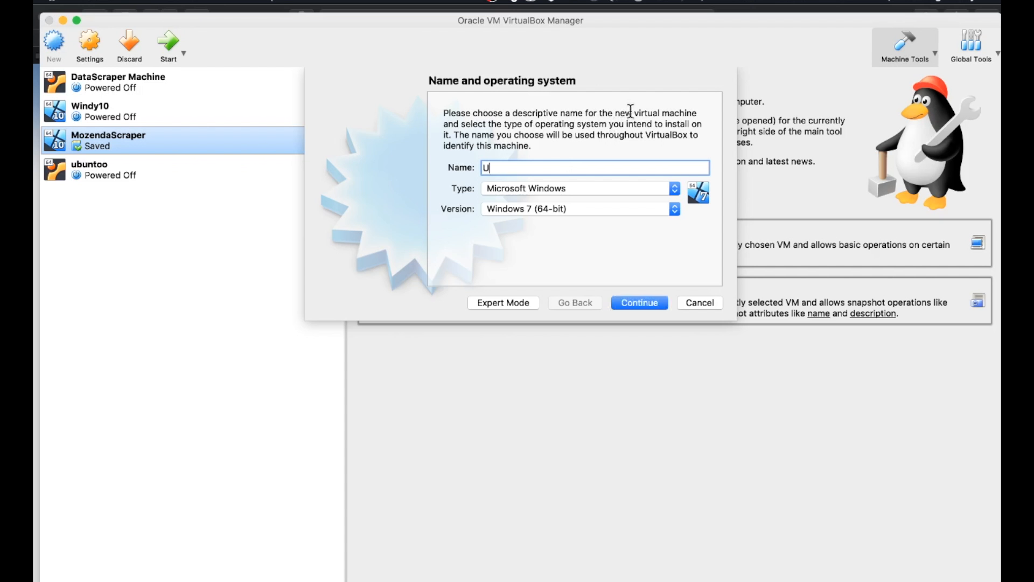
text(B2)
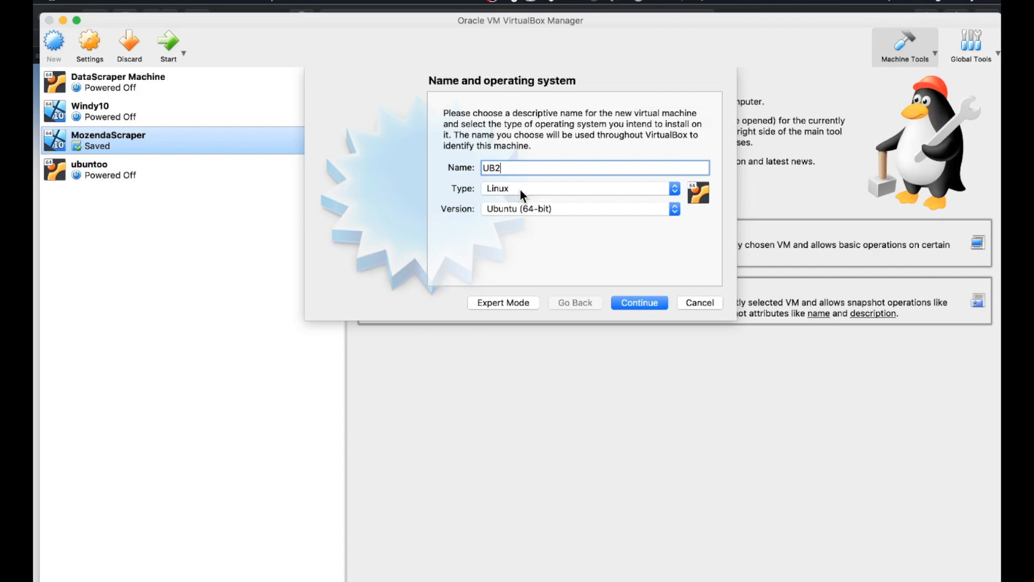
mouse_move(567, 221)
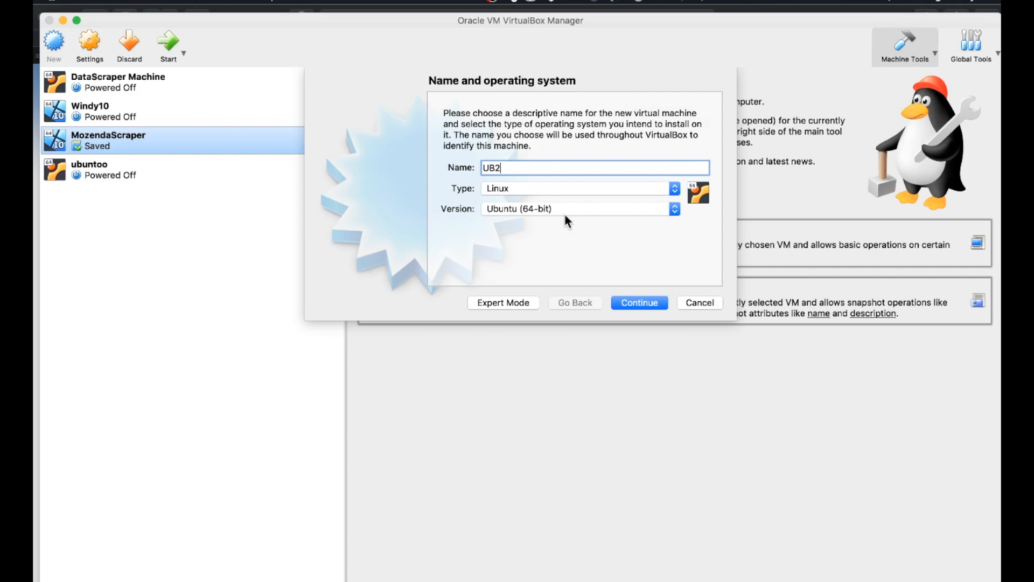
mouse_move(639, 193)
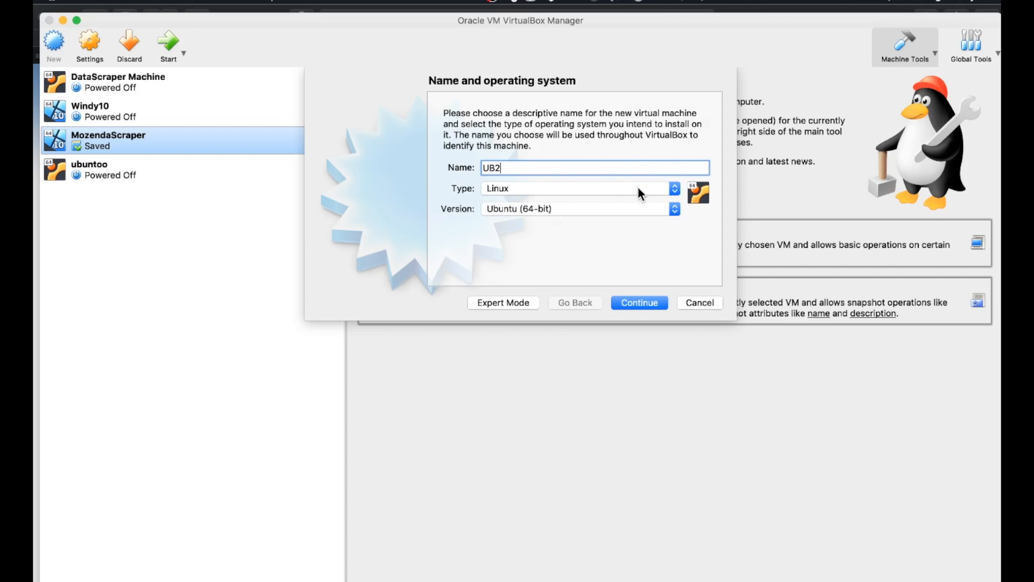
mouse_move(521, 173)
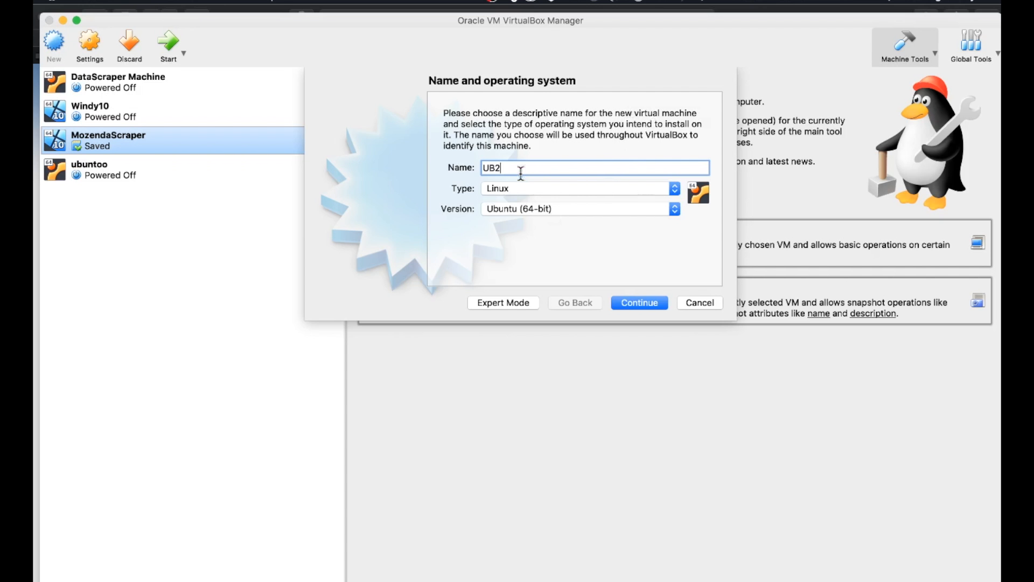
mouse_move(458, 193)
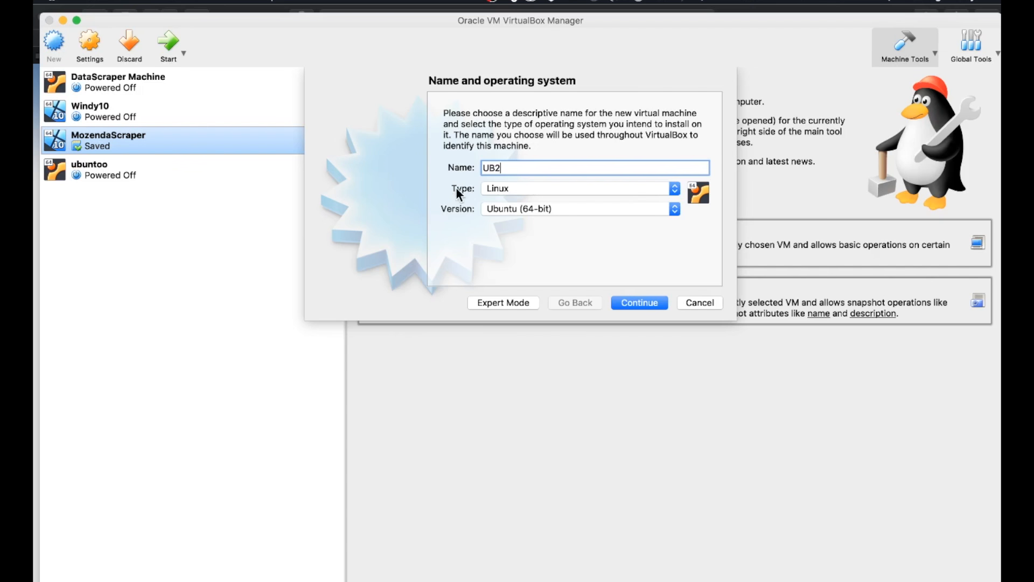
mouse_move(592, 193)
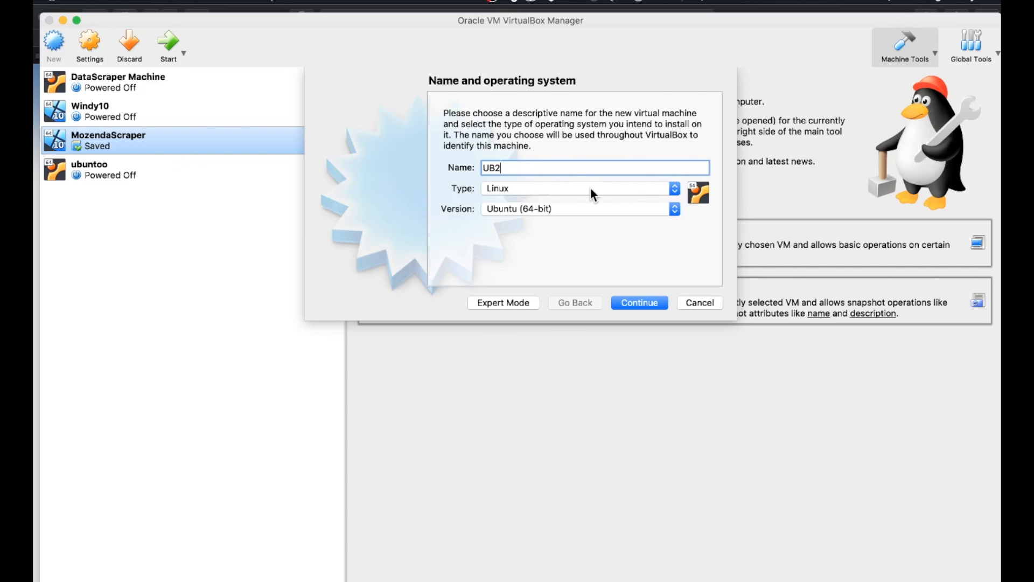
click(577, 187)
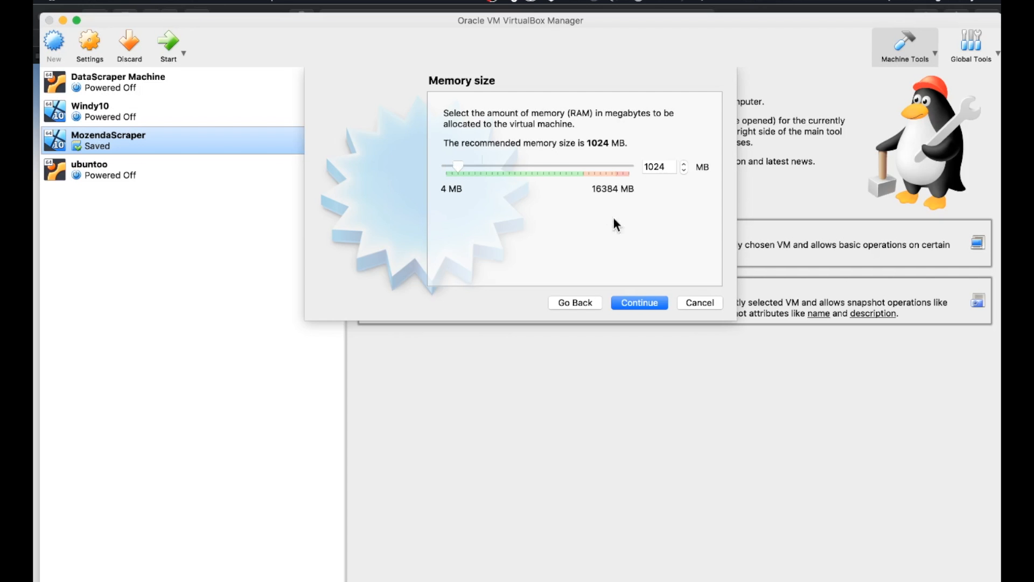
mouse_move(524, 233)
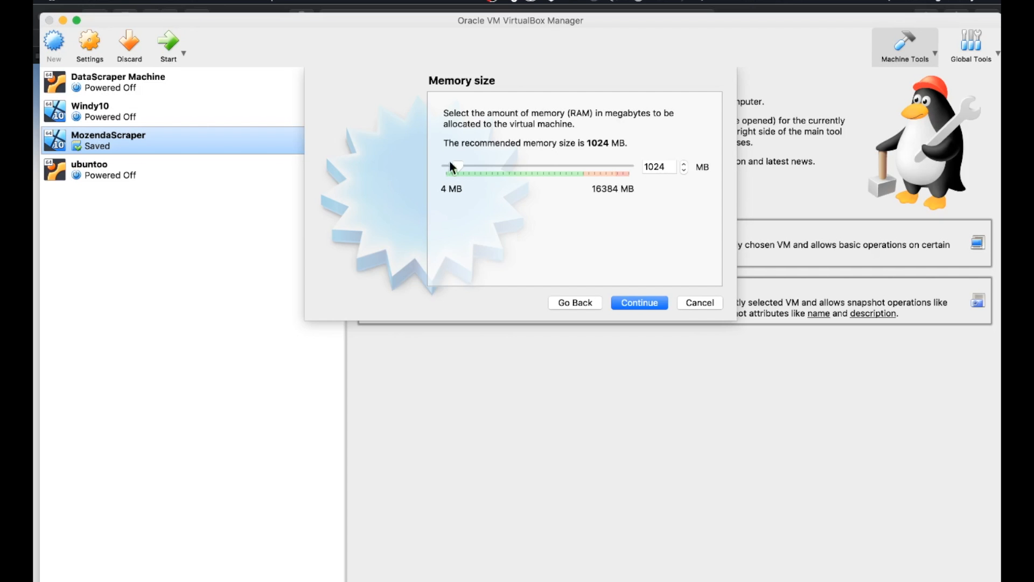
mouse_move(665, 178)
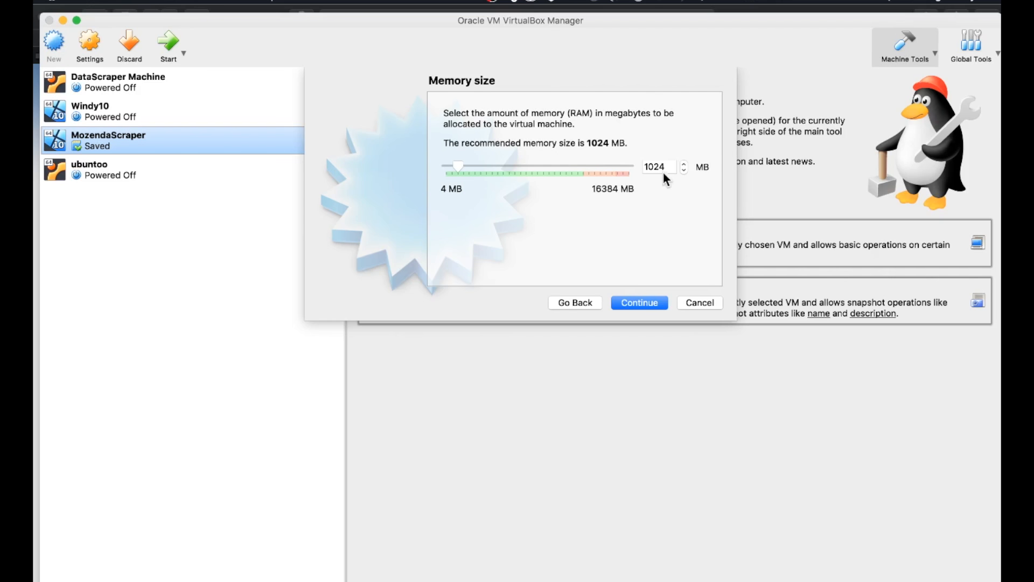
mouse_move(618, 133)
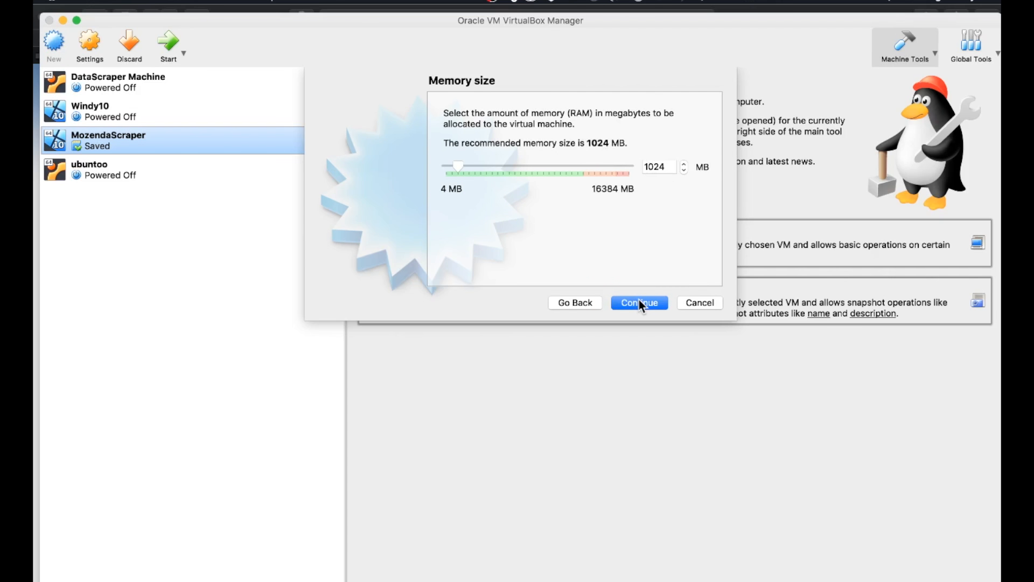
Step: Keep the recommended 1024 MB of memory for UB2 and continue to the hard disk step
click(638, 302)
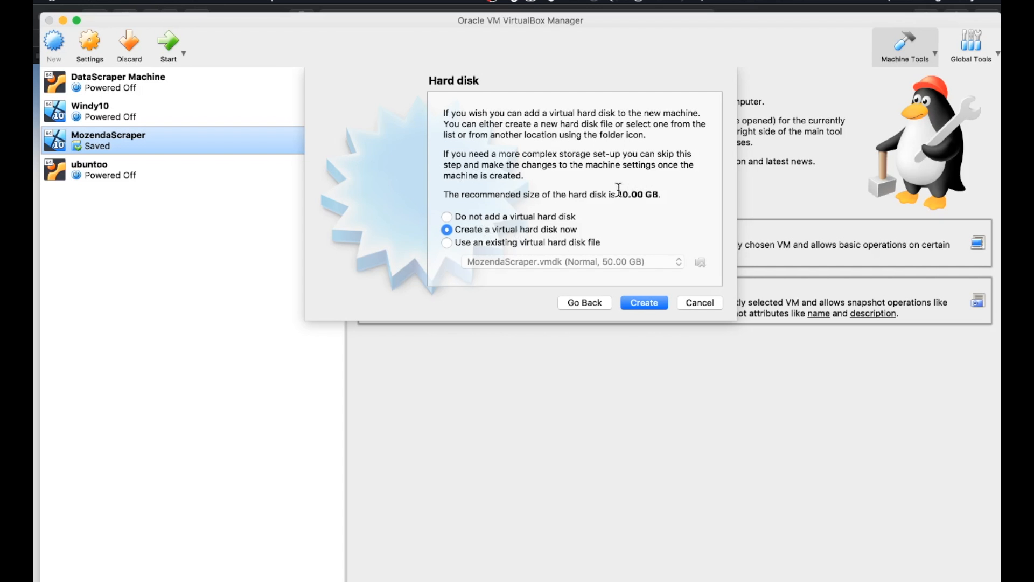
mouse_move(571, 209)
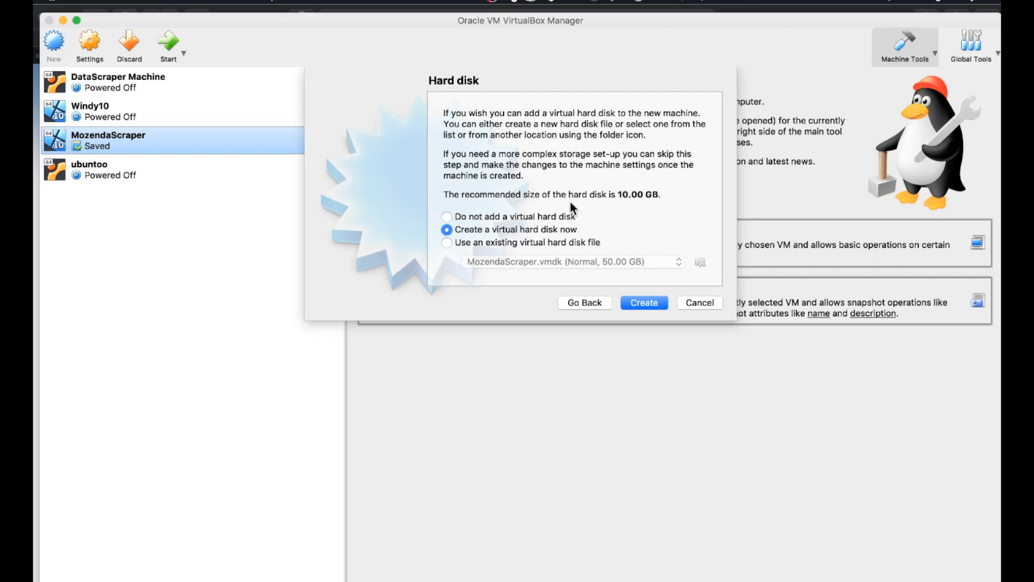
mouse_move(474, 240)
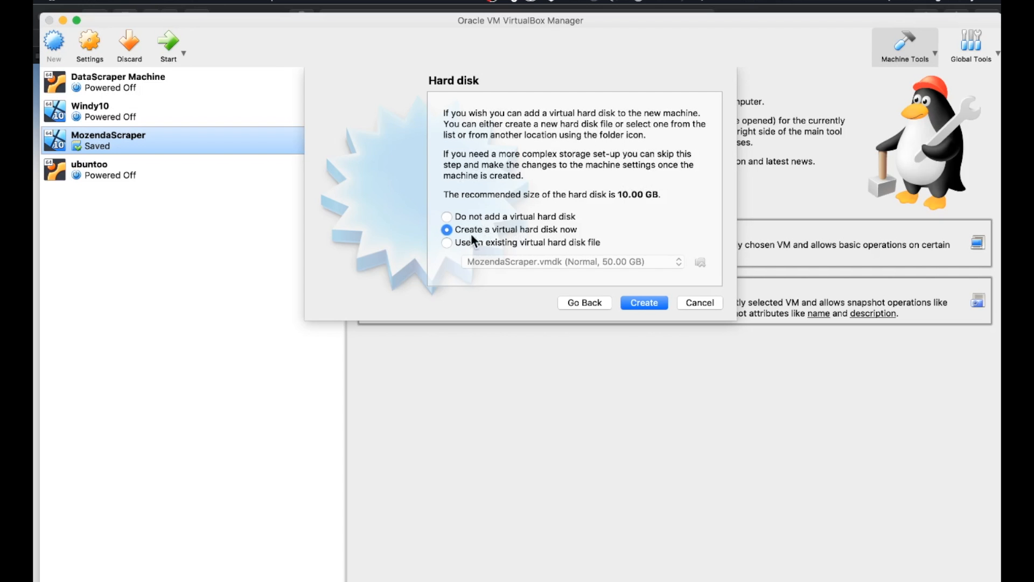
Step: Create a new virtual hard disk, keeping the VDI type and dynamic allocation
click(643, 302)
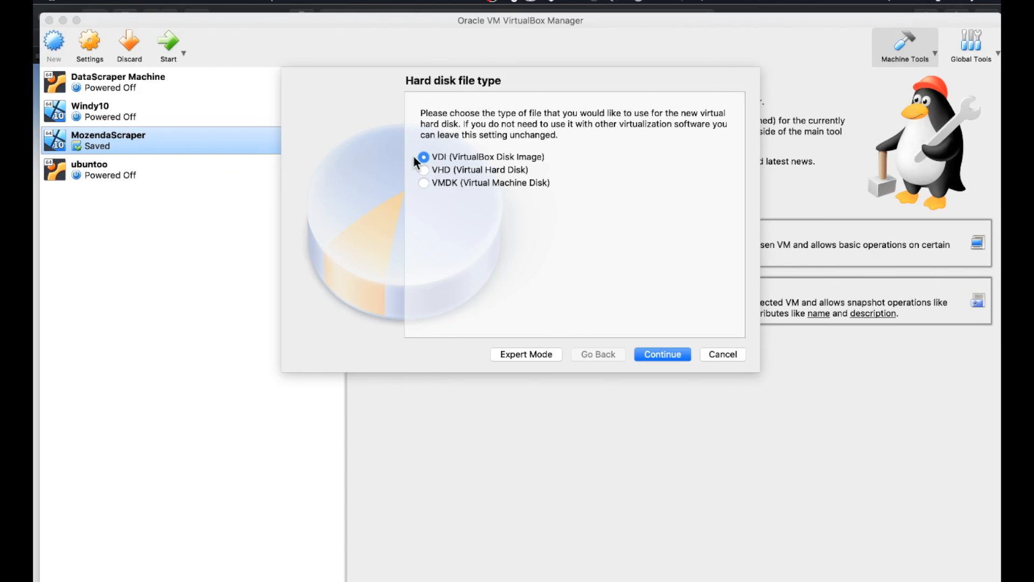
mouse_move(424, 159)
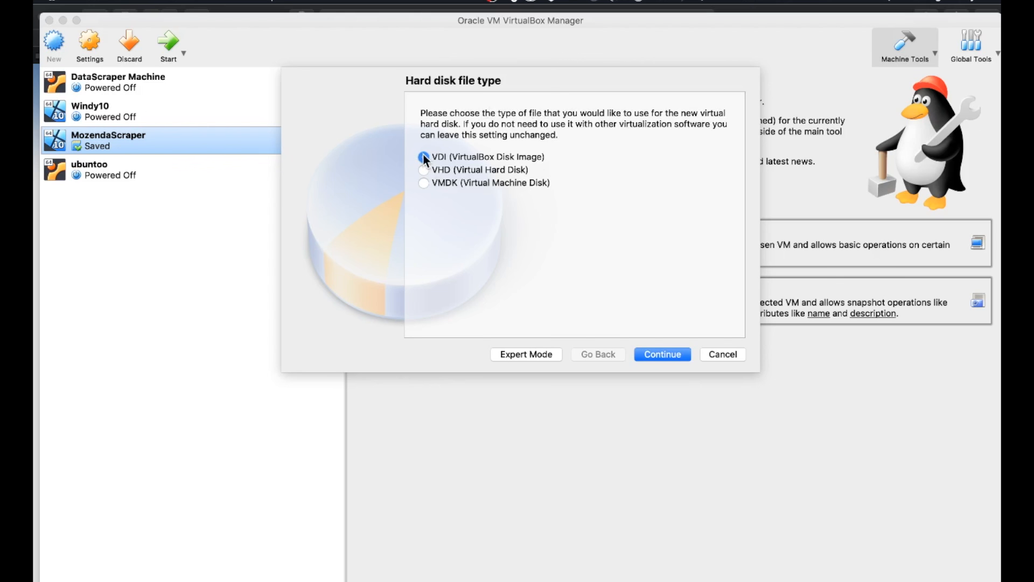
click(662, 354)
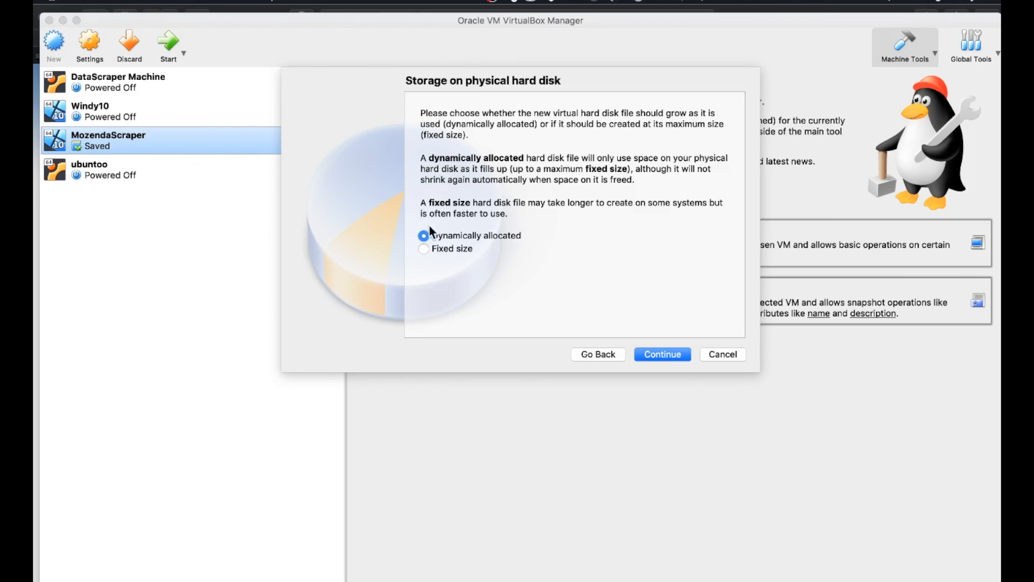
mouse_move(420, 244)
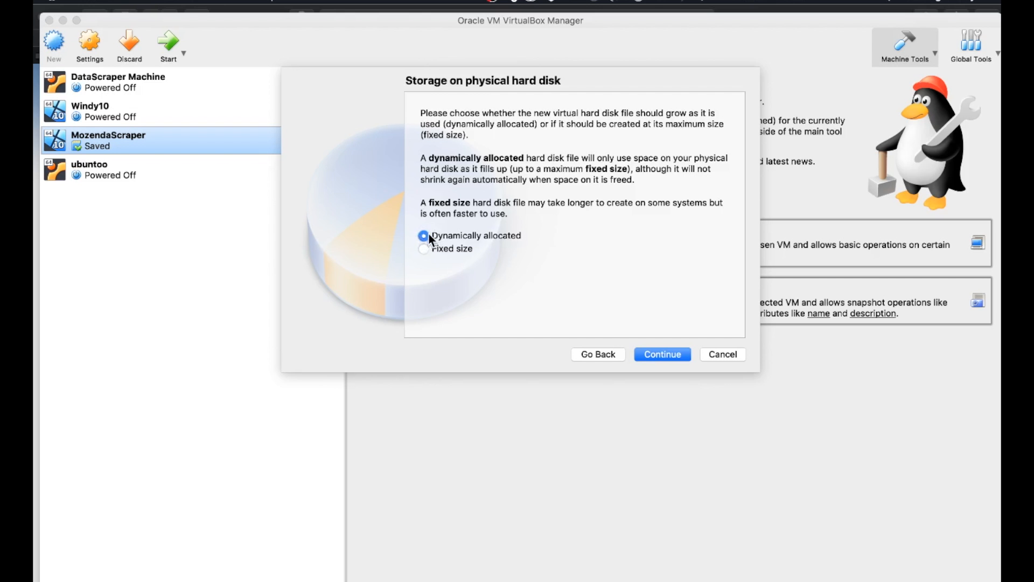
click(661, 354)
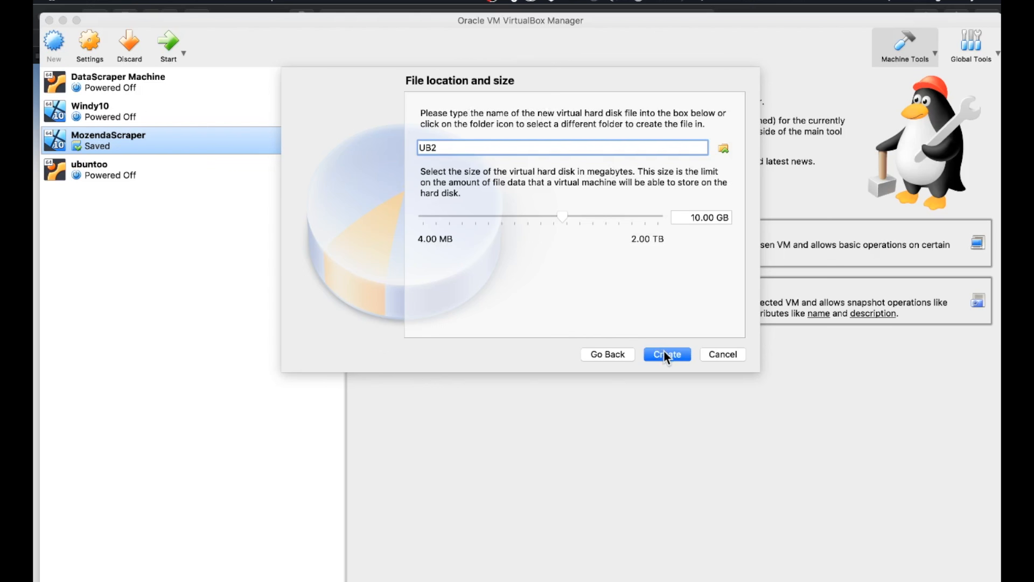
Step: Create the 10 GB UB2 disk, finishing the machine so it appears powered off in the list
click(666, 355)
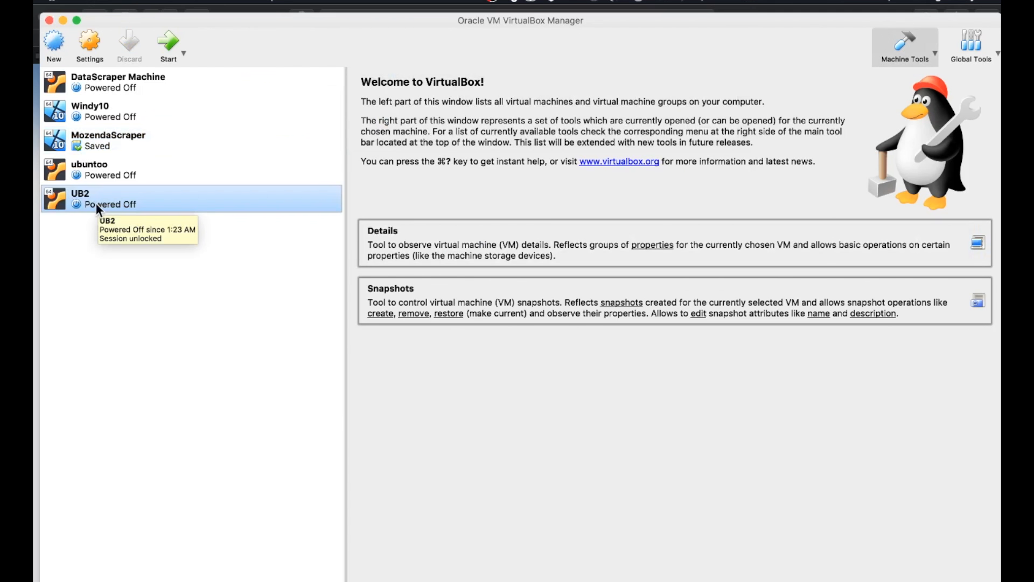
mouse_move(150, 210)
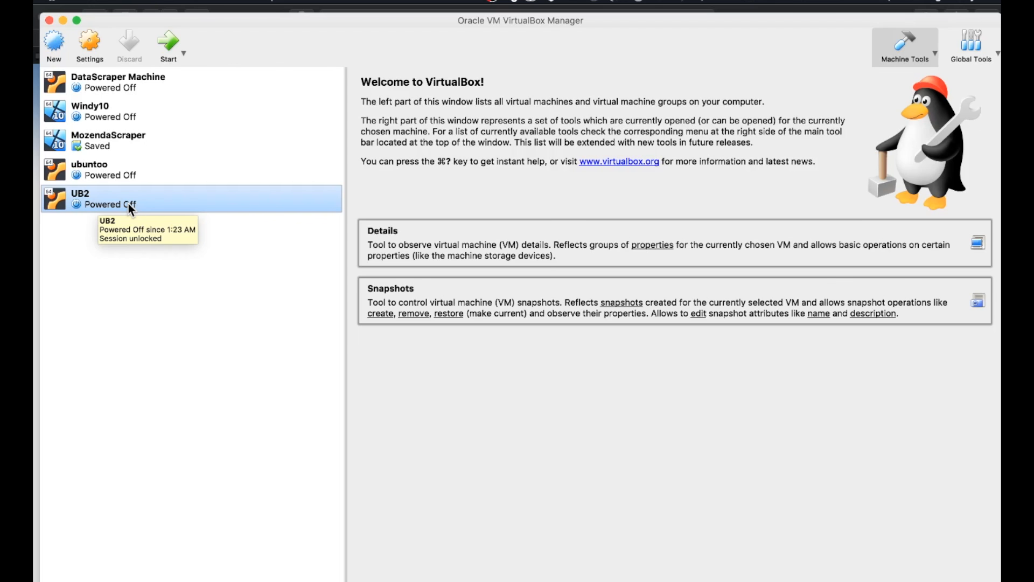
mouse_move(129, 210)
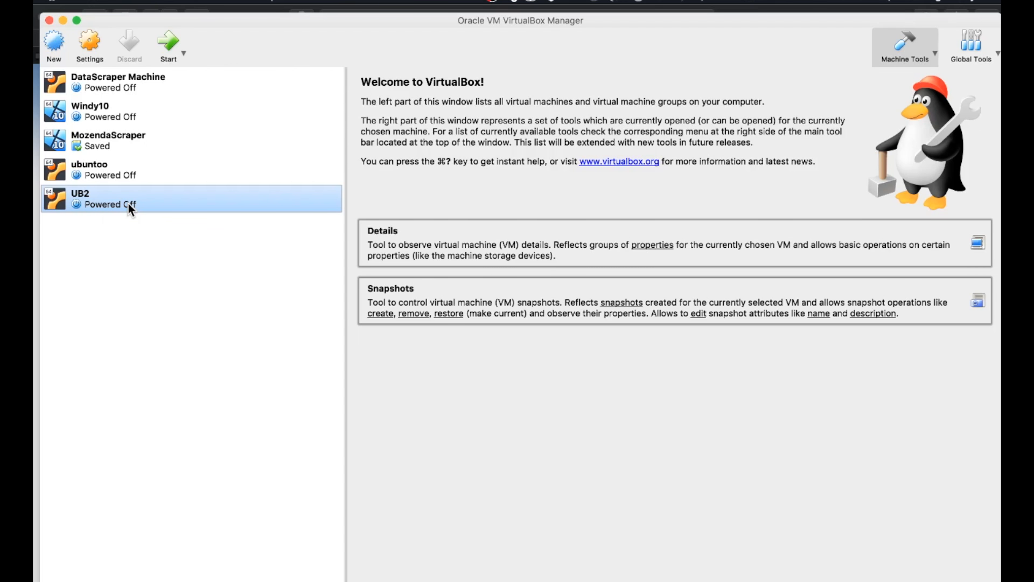
Step: Start UB2 and boot it from the ubuntu-18.04.2 desktop ISO as its start-up disk
click(168, 45)
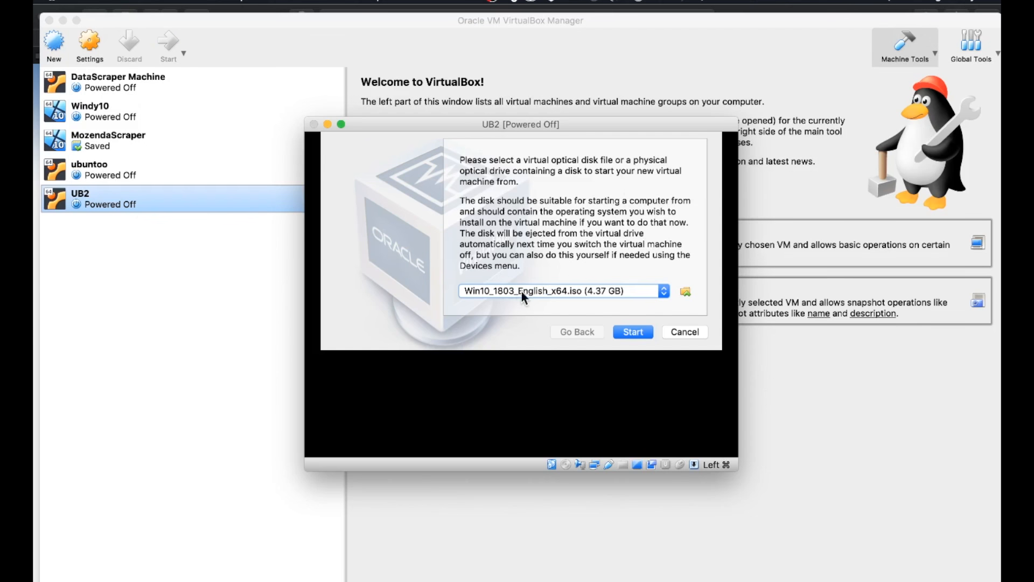
mouse_move(477, 300)
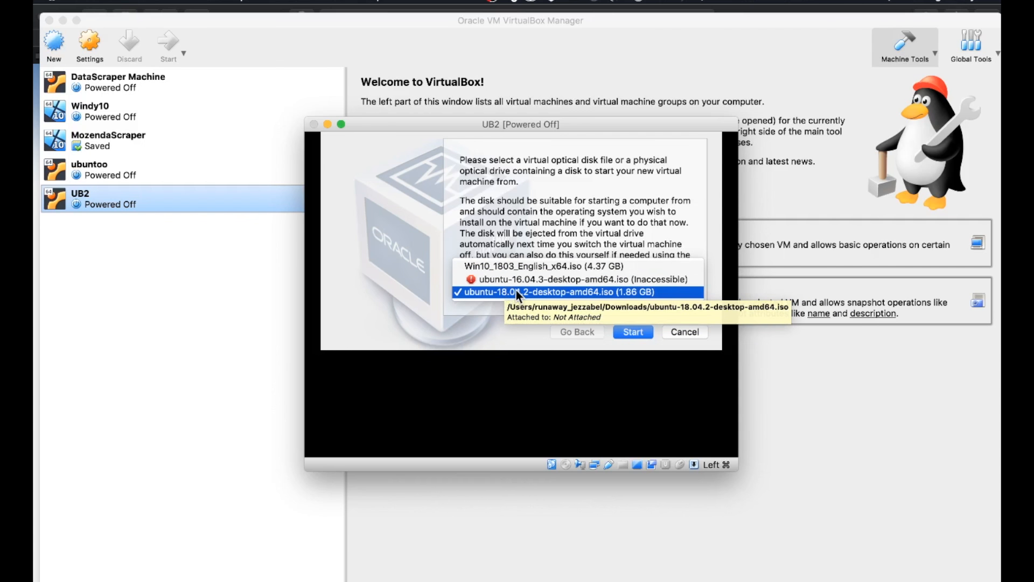
click(560, 292)
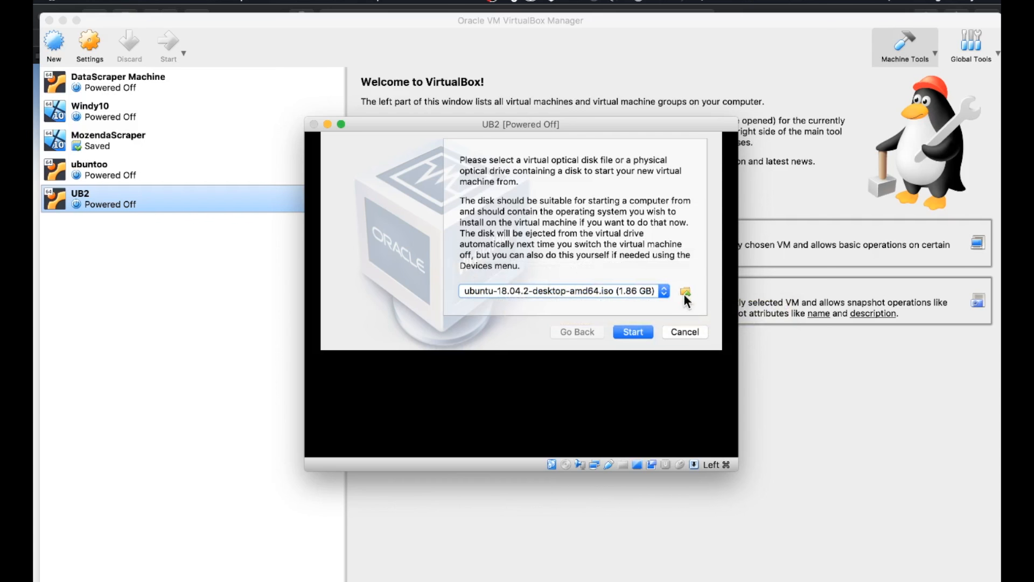
click(685, 291)
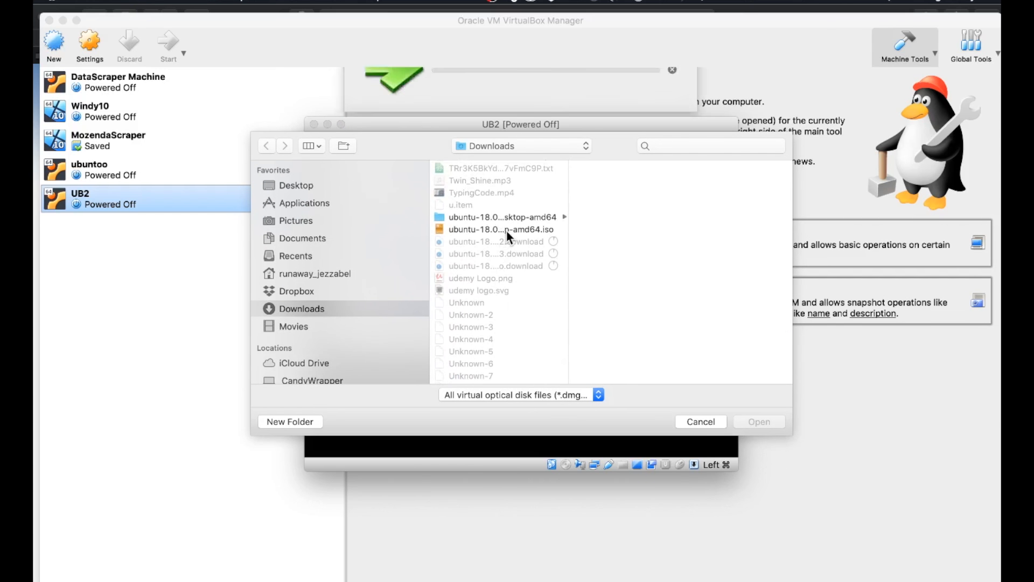
click(499, 228)
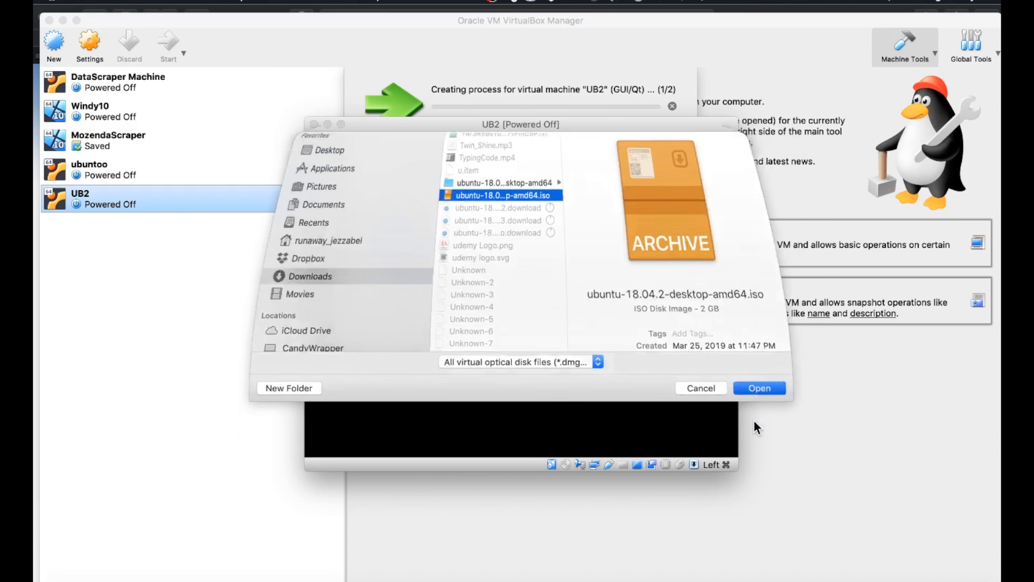
click(758, 388)
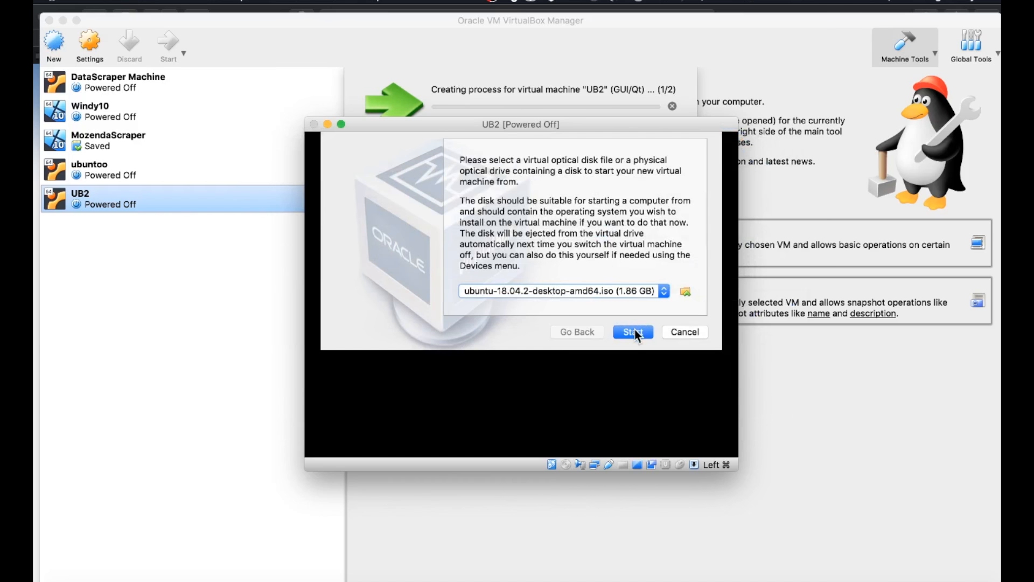
click(631, 332)
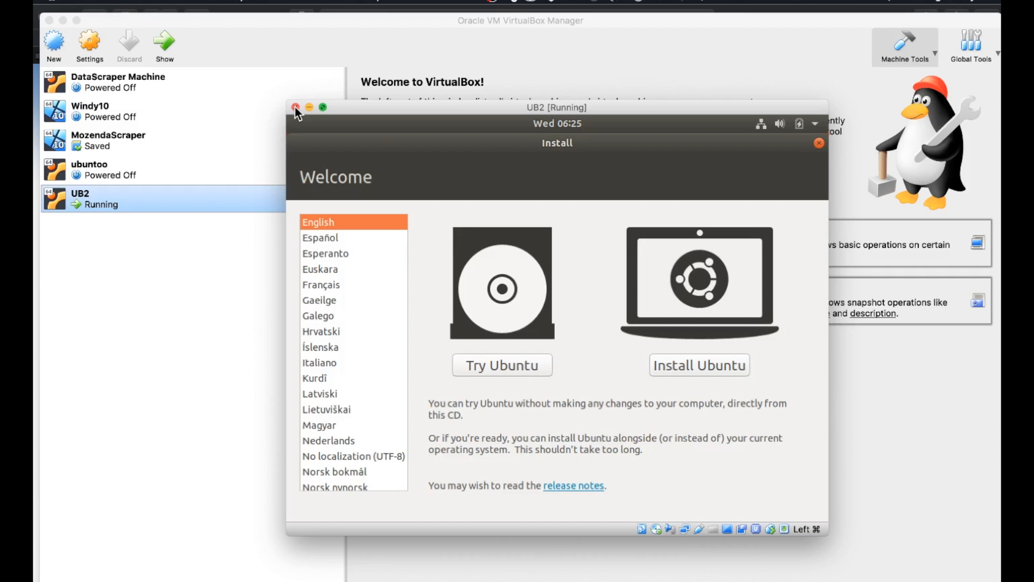
mouse_move(588, 277)
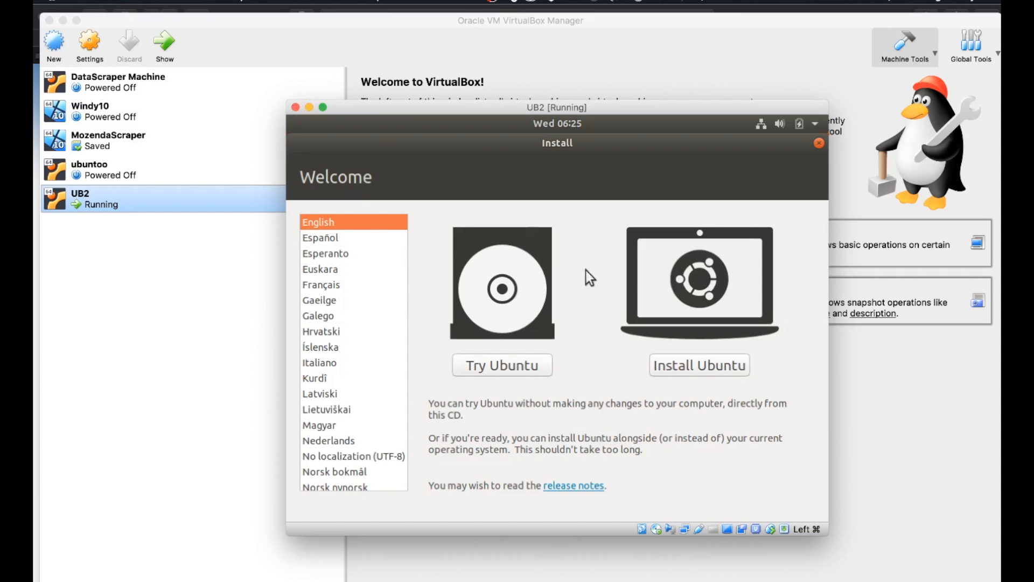
mouse_move(599, 291)
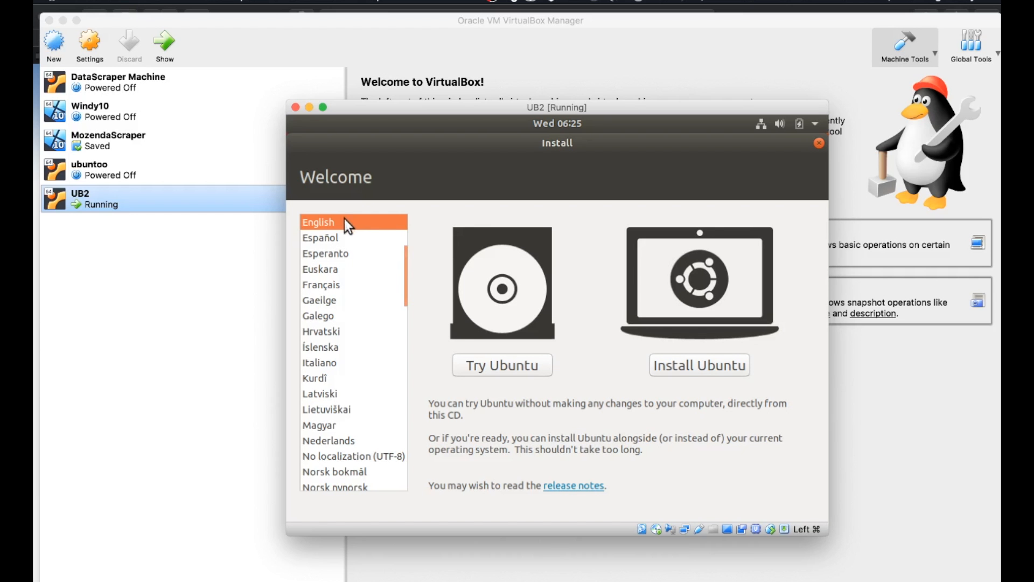
mouse_move(346, 228)
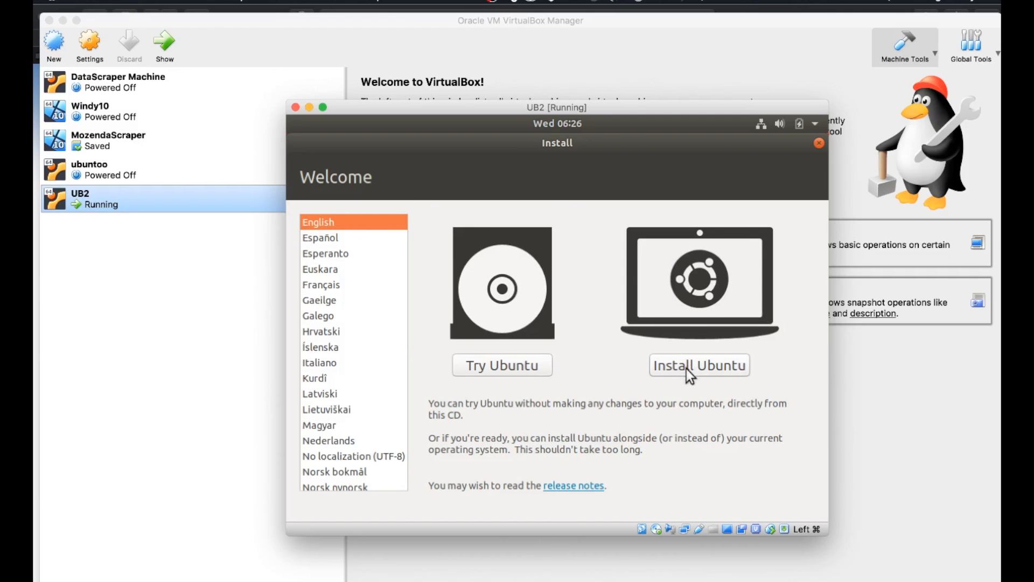
Step: Choose Install Ubuntu and keep the English (US) keyboard layout through to the software choices
click(698, 365)
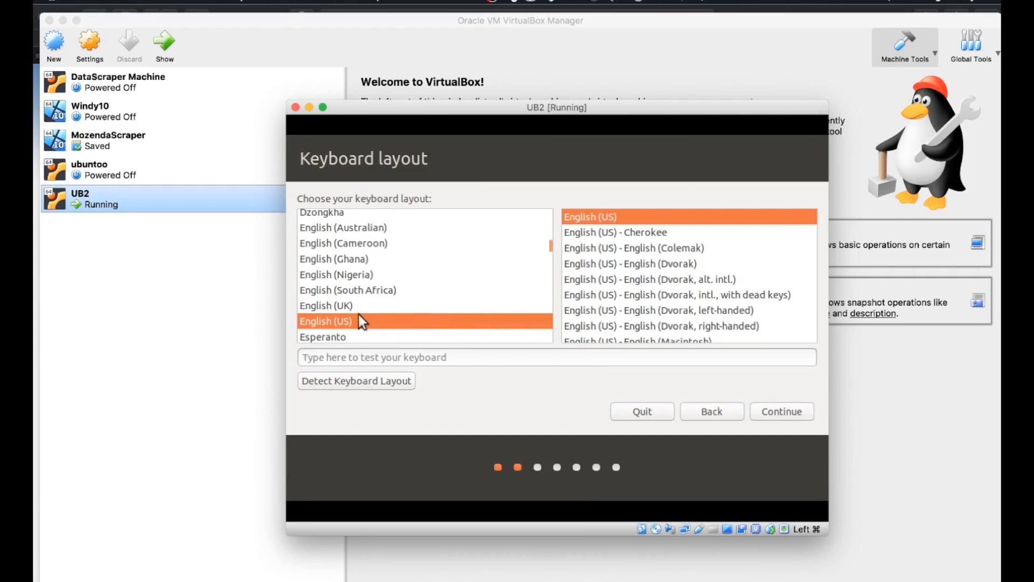
click(782, 411)
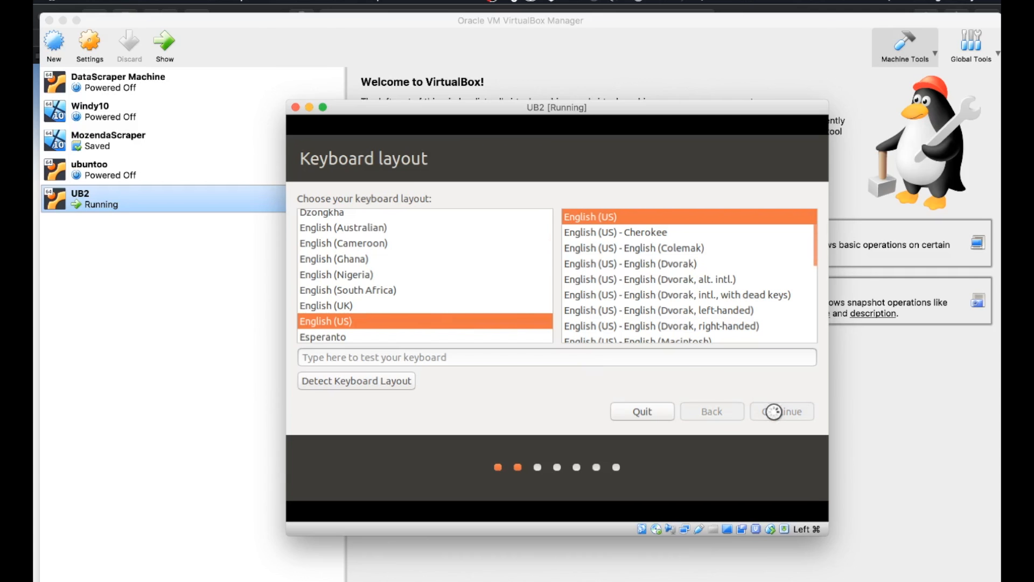
click(782, 411)
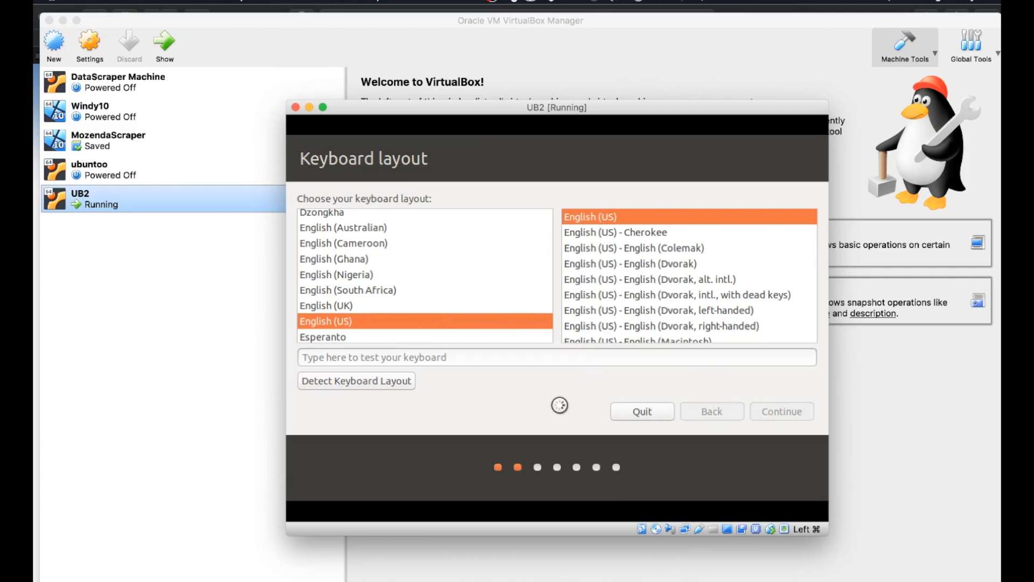
click(781, 410)
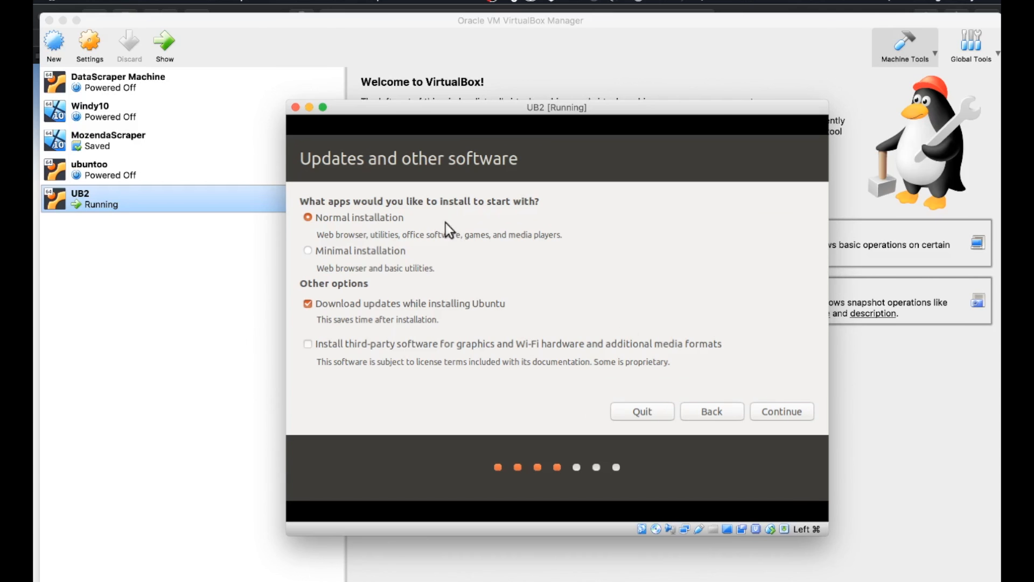
mouse_move(372, 233)
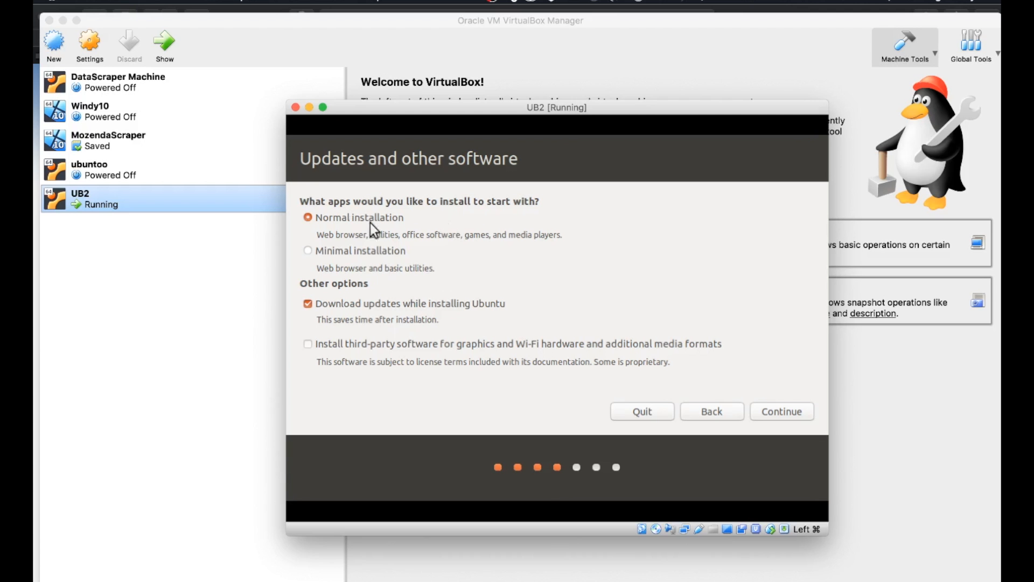
mouse_move(373, 360)
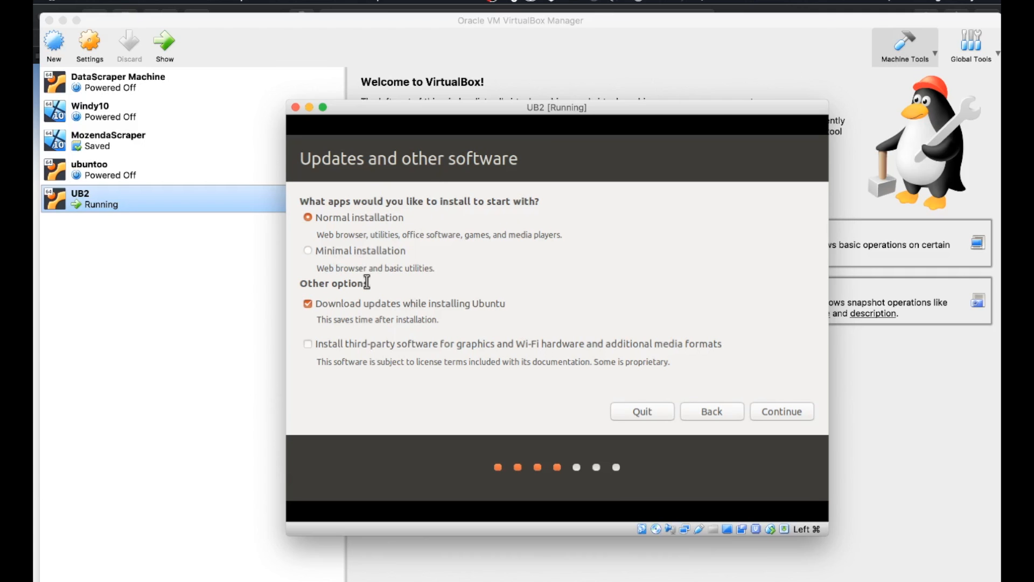
mouse_move(784, 411)
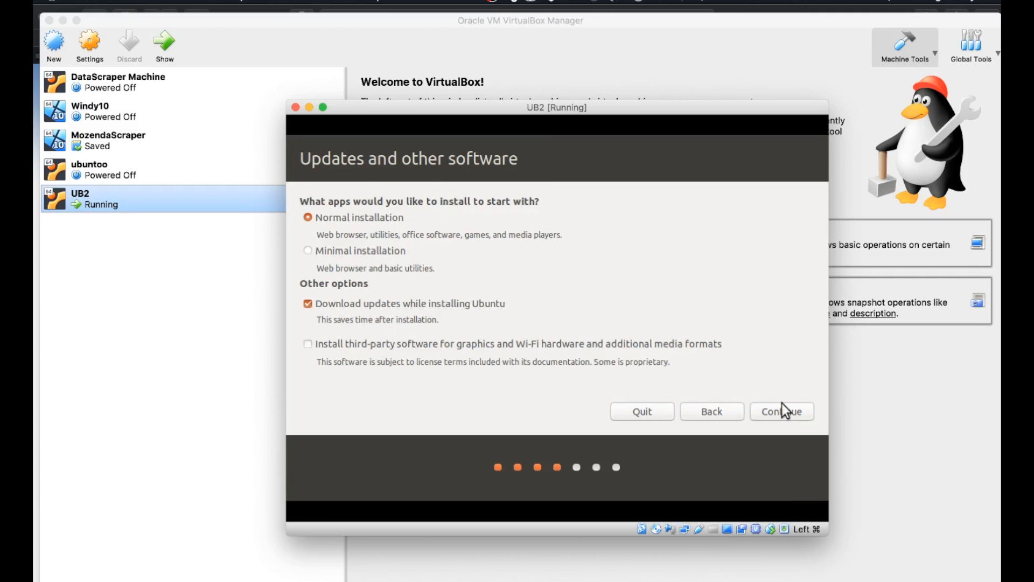
Step: Choose Erase disk and install Ubuntu, then start the installation with Install Now
click(781, 410)
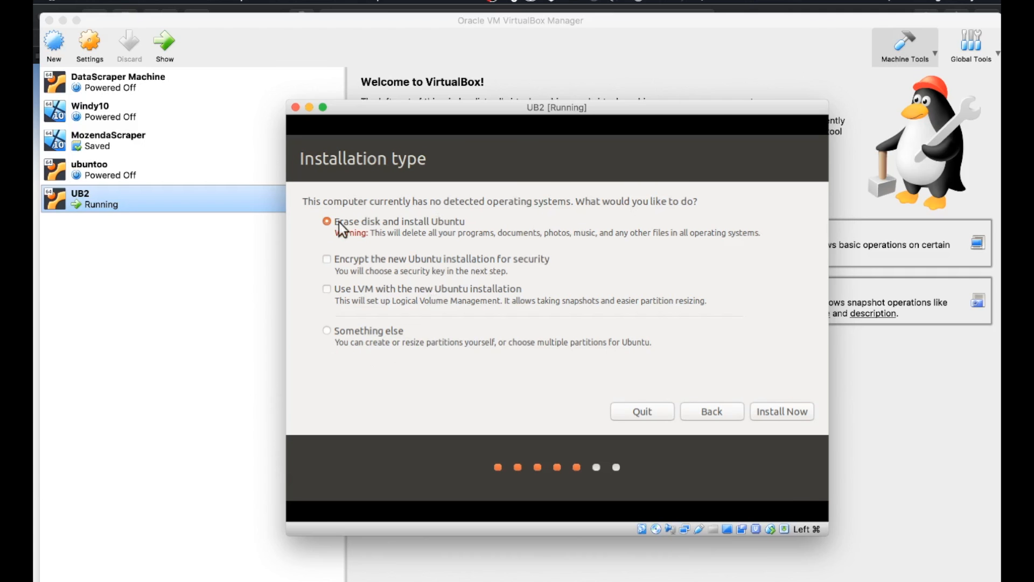
mouse_move(401, 168)
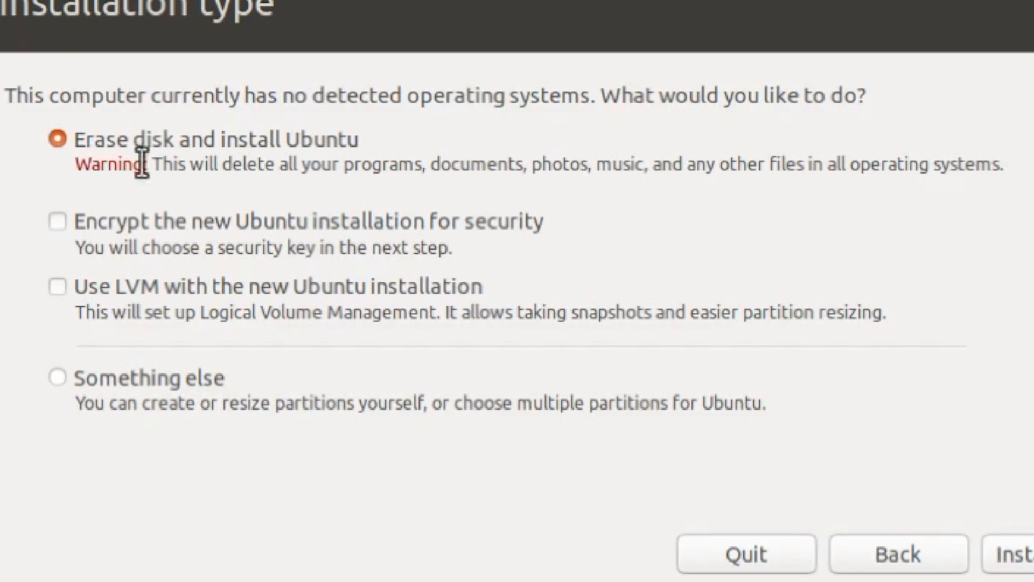
mouse_move(264, 175)
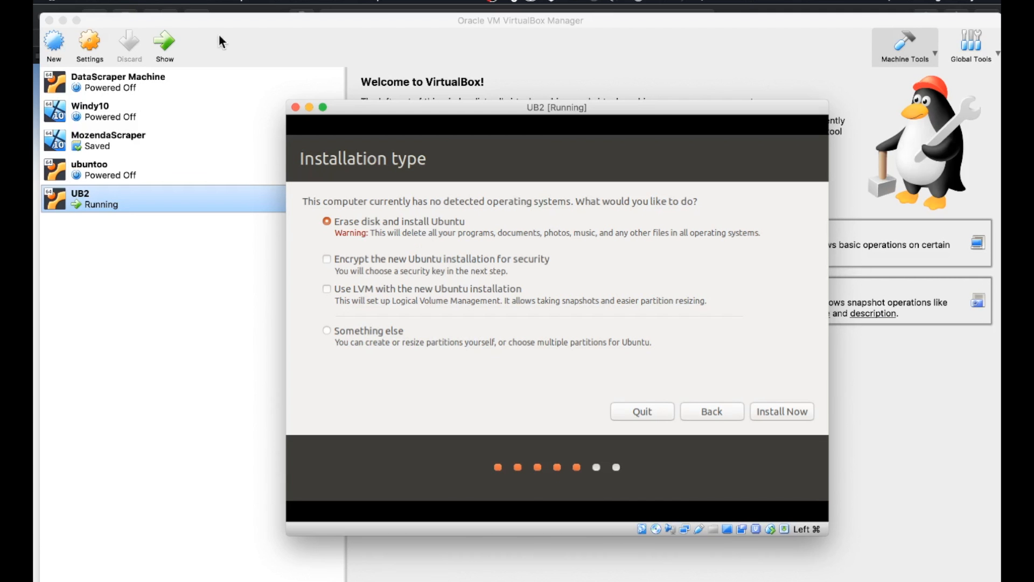
mouse_move(331, 205)
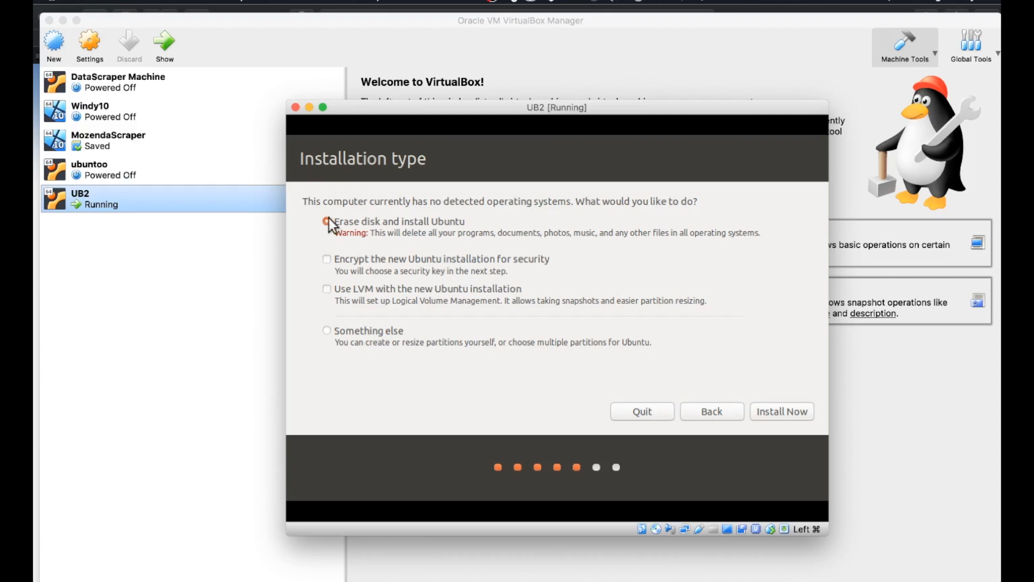
click(326, 221)
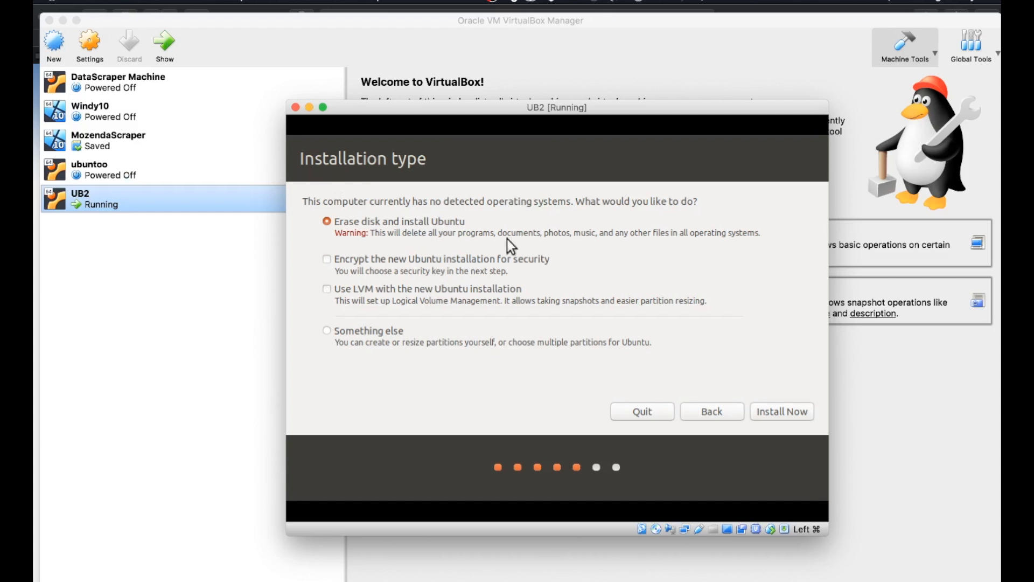
mouse_move(429, 152)
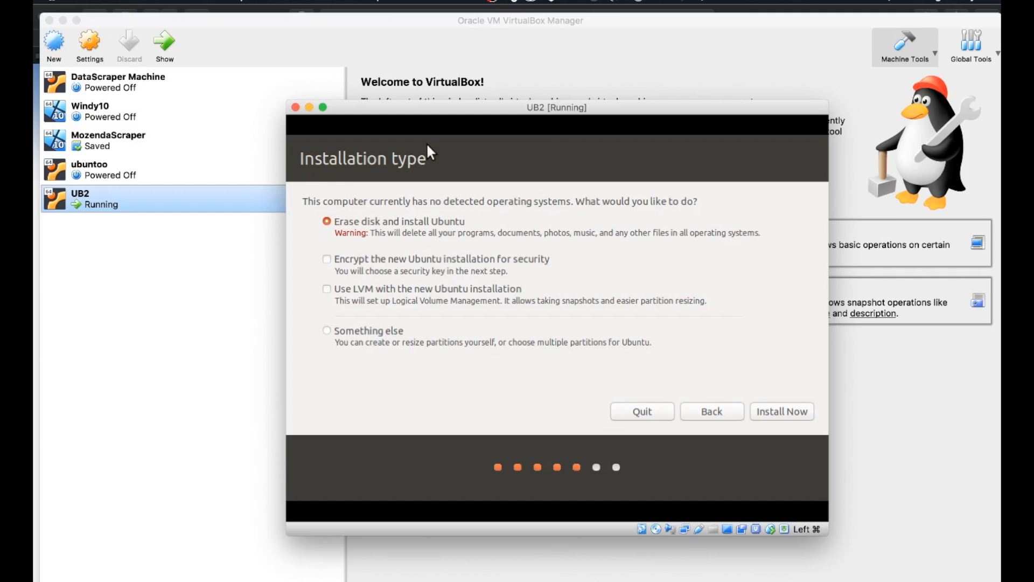
mouse_move(531, 328)
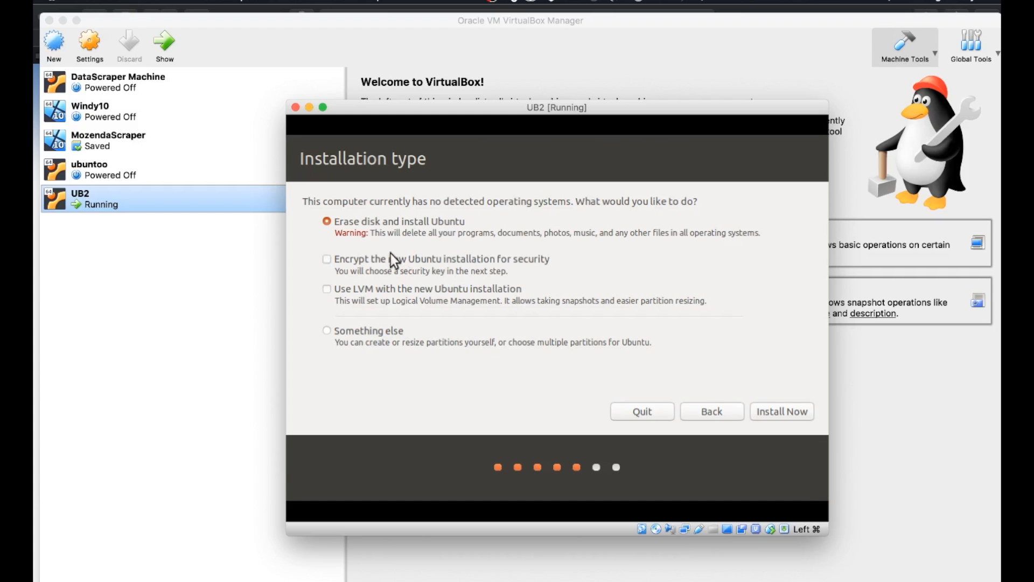
mouse_move(524, 251)
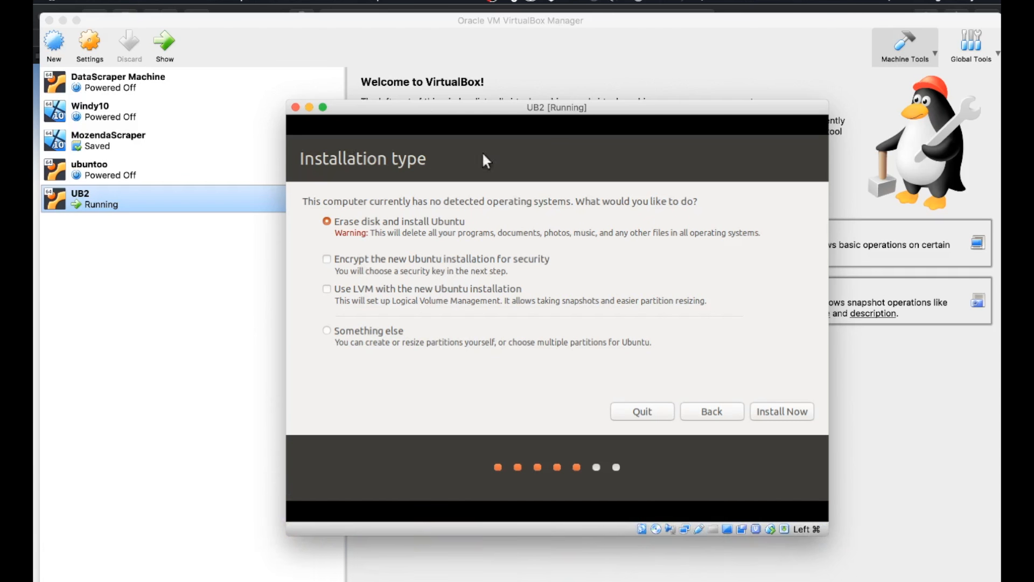
mouse_move(356, 251)
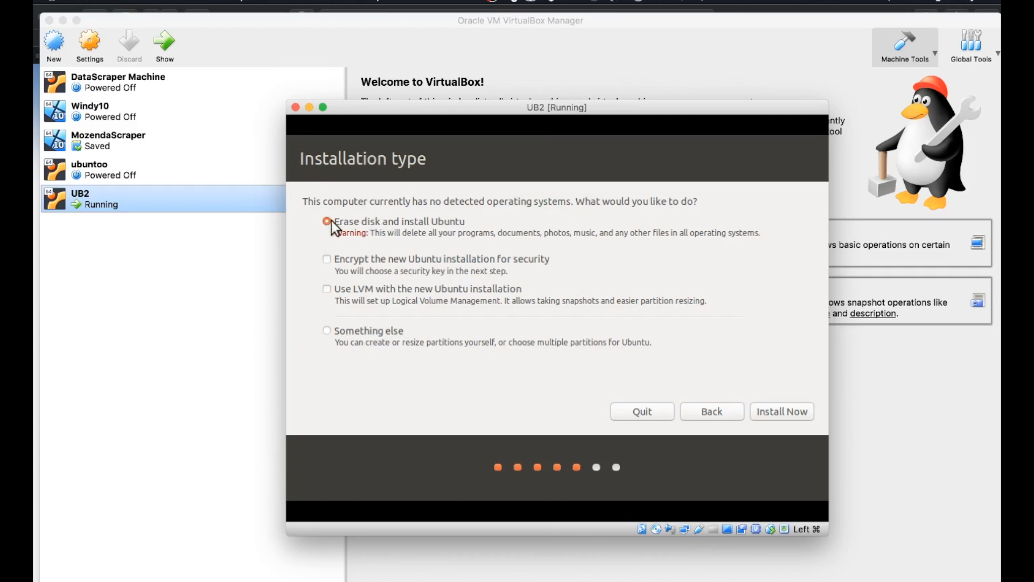
click(327, 221)
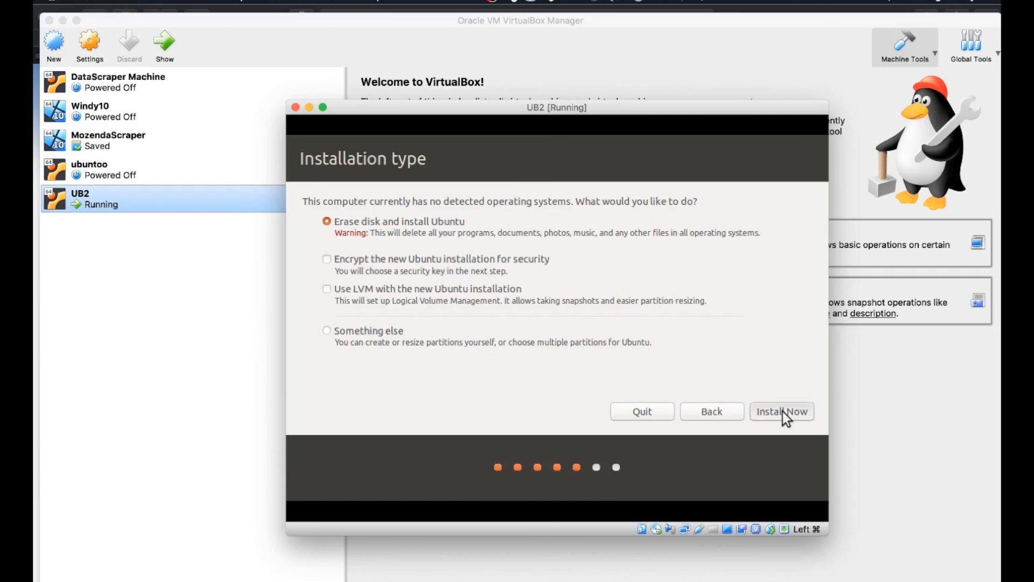
click(782, 410)
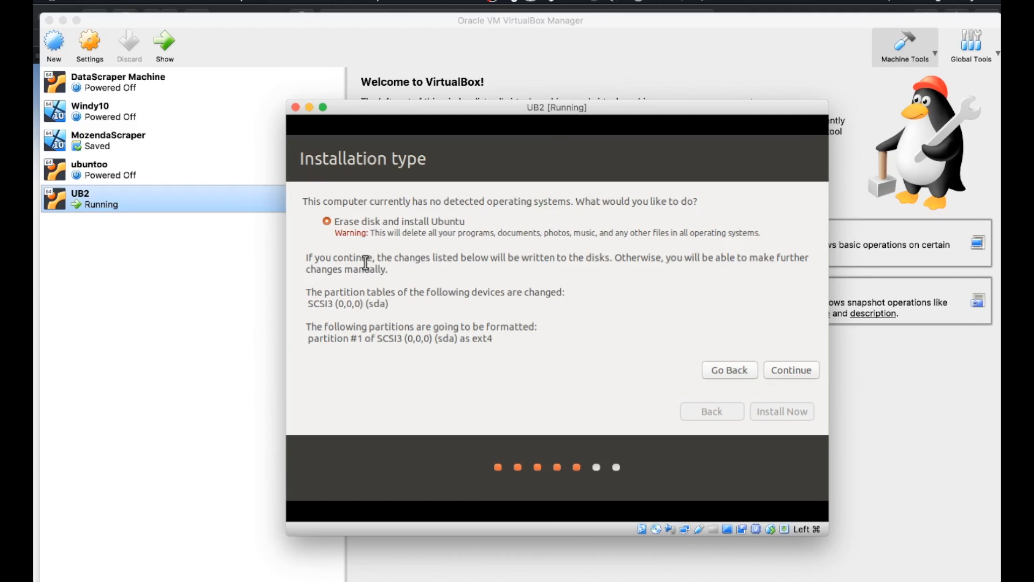
mouse_move(606, 308)
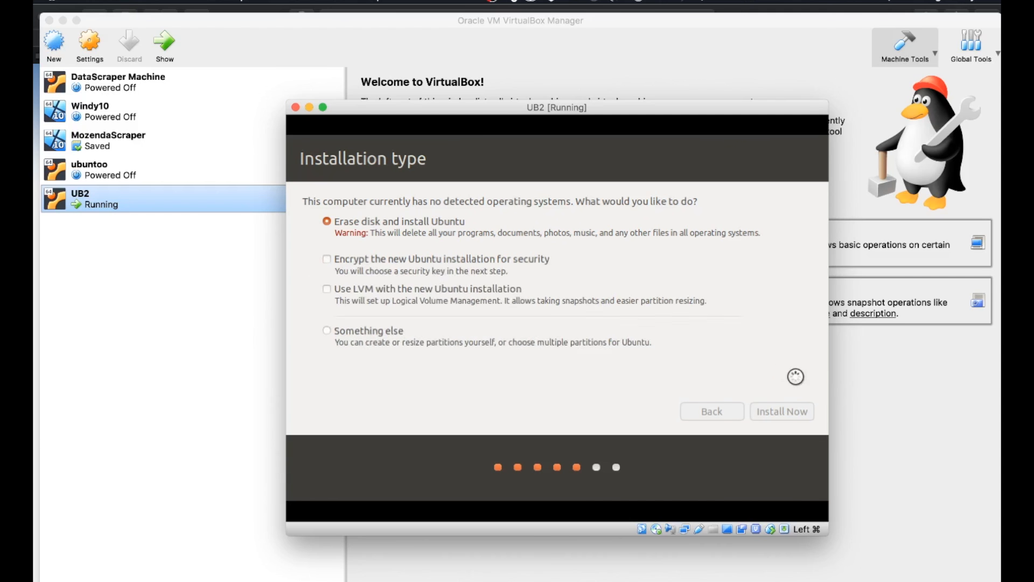
Step: Keep New York as the location and create the rtc account with a password
click(781, 411)
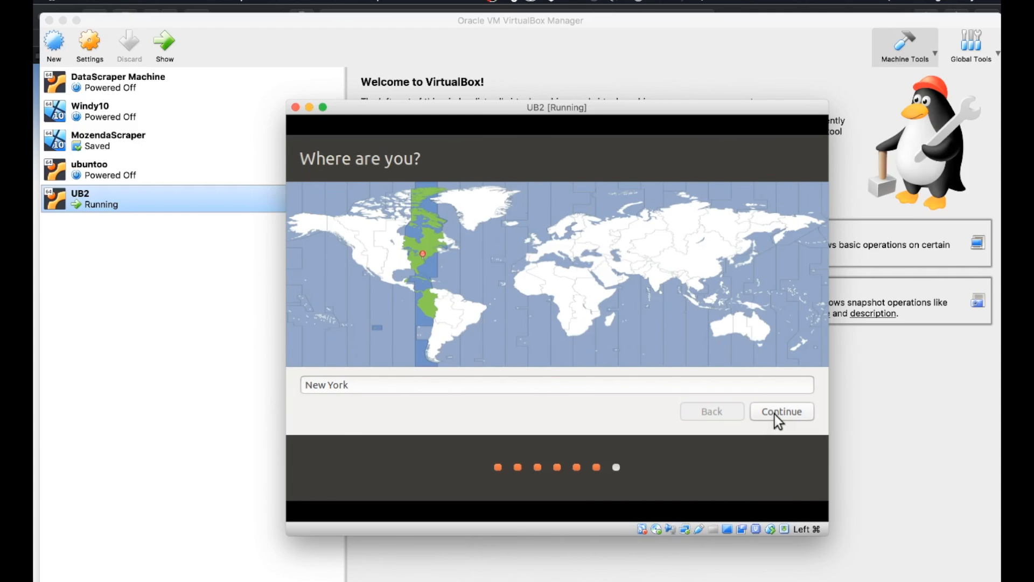
click(781, 410)
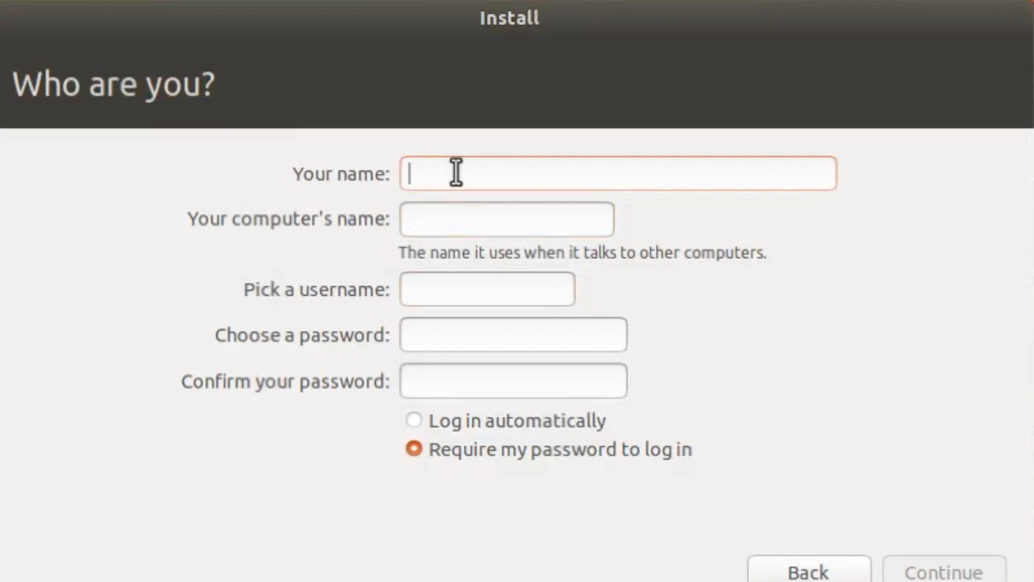
text(rtc)
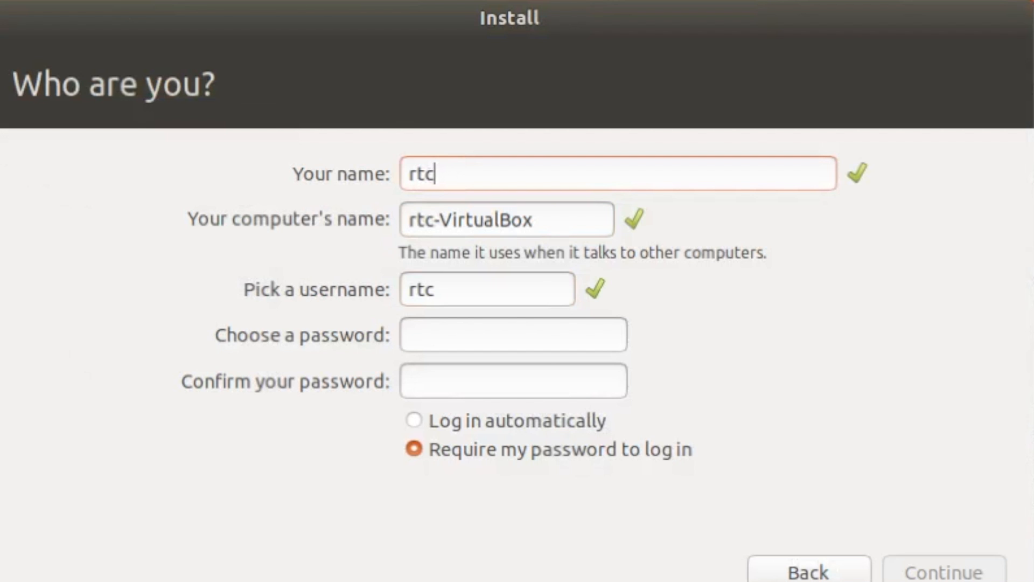
click(512, 334)
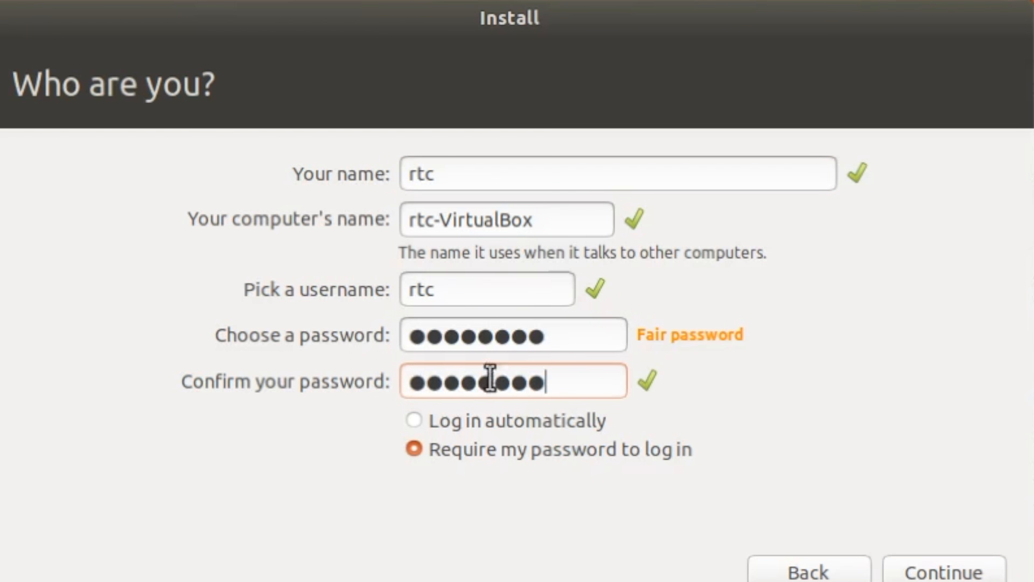
click(945, 570)
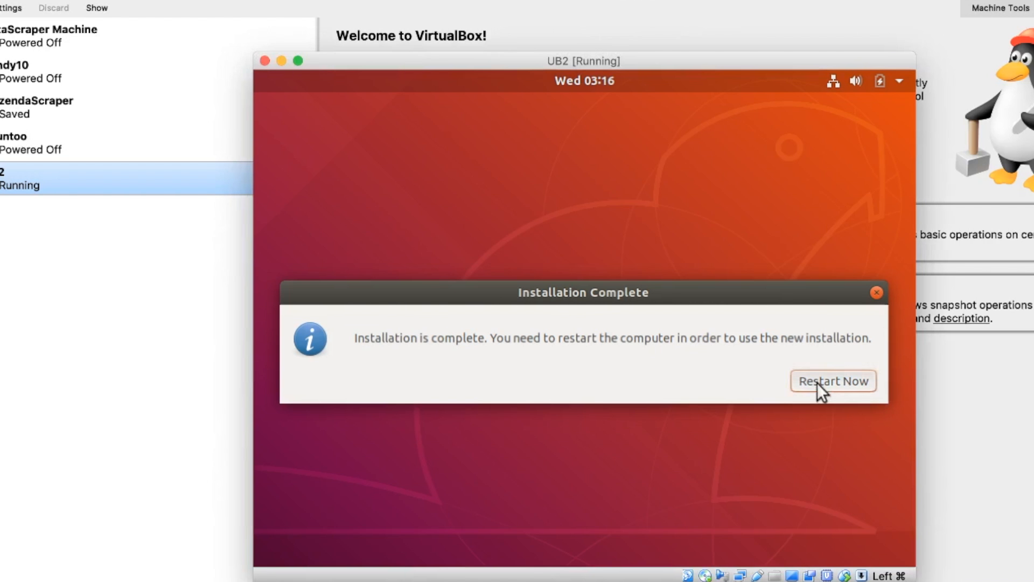
Step: Choose Restart Now on the Installation Complete dialog to reboot UB2
click(833, 380)
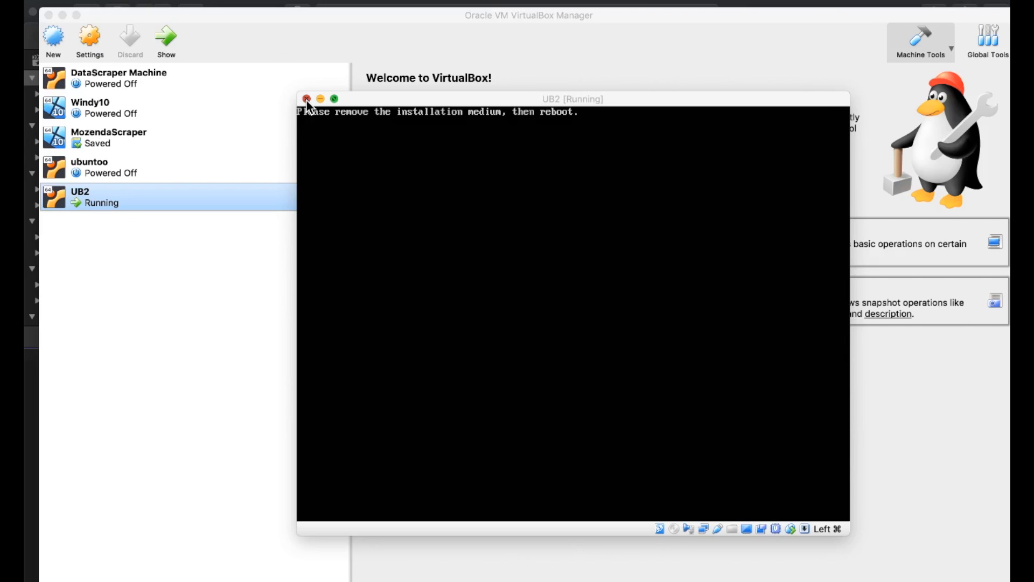
Step: Power off UB2 from its window and start it again from the VirtualBox Manager
click(307, 99)
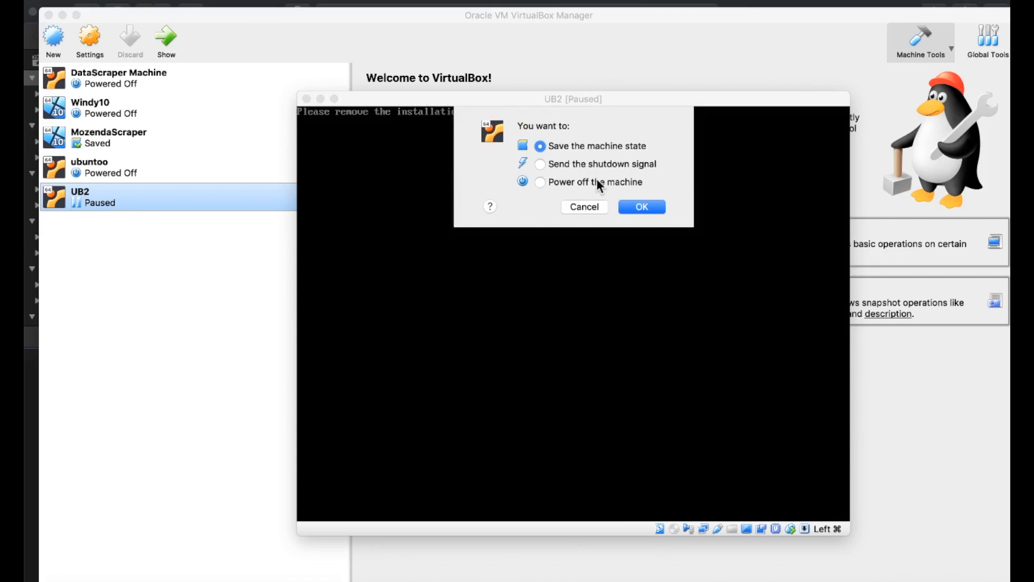
click(539, 182)
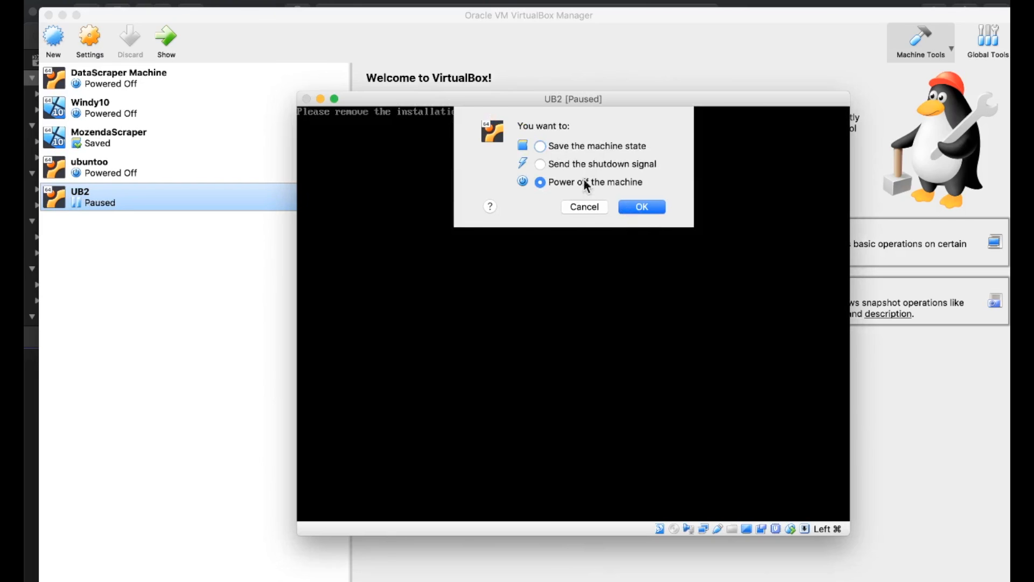
click(640, 206)
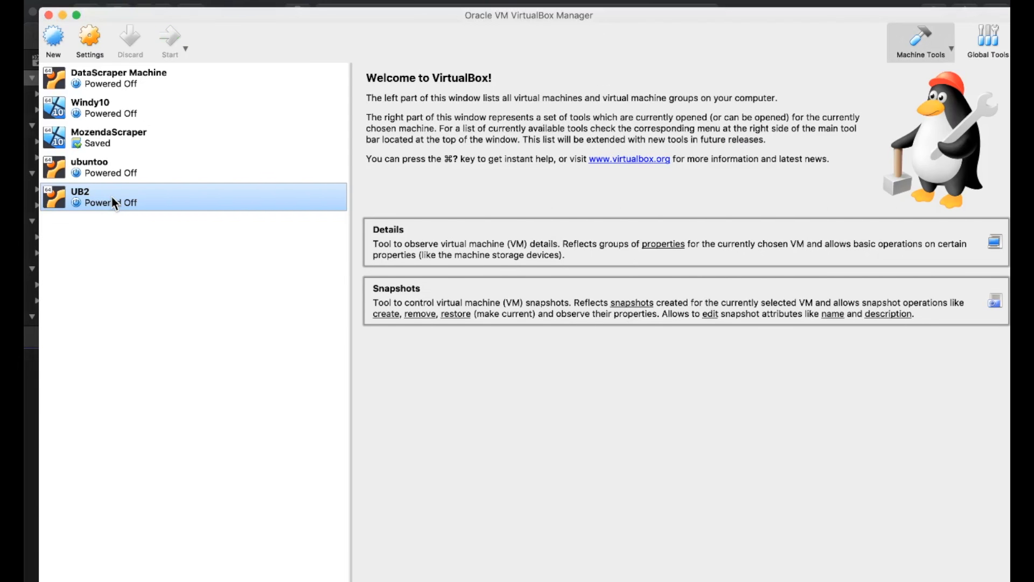
click(169, 36)
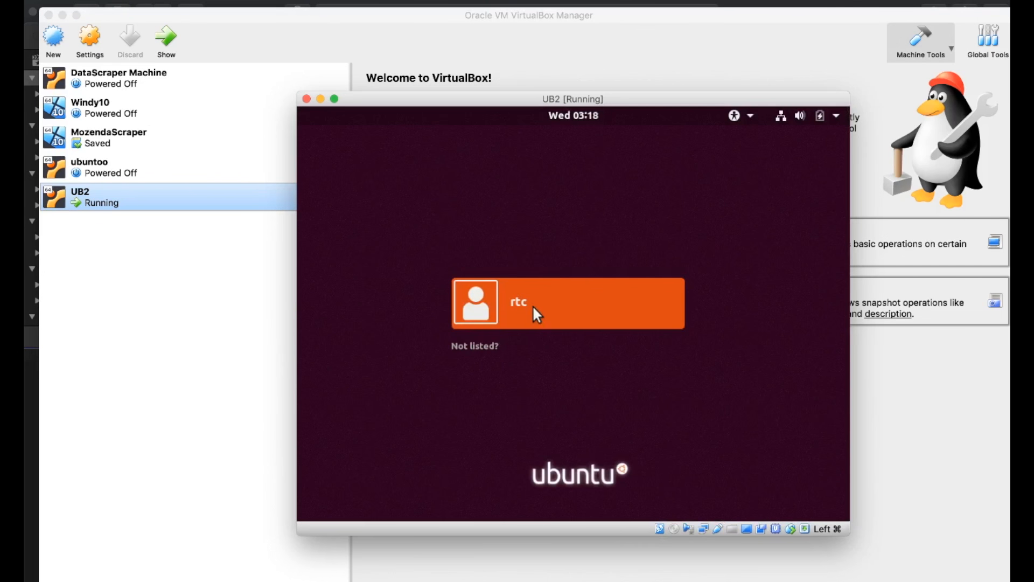
Step: Sign in to Ubuntu as the rtc user with its password
click(565, 303)
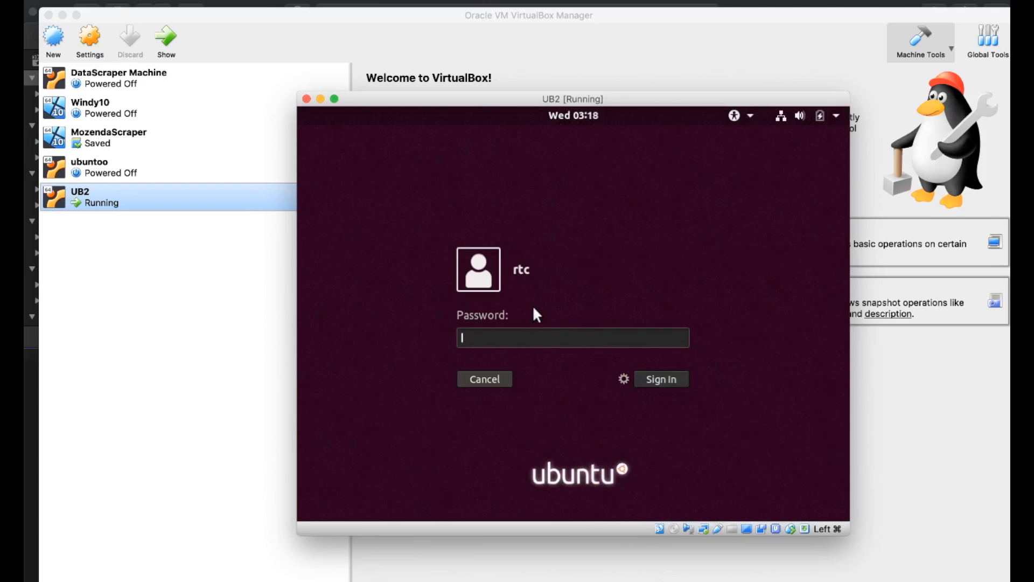
text(••••)
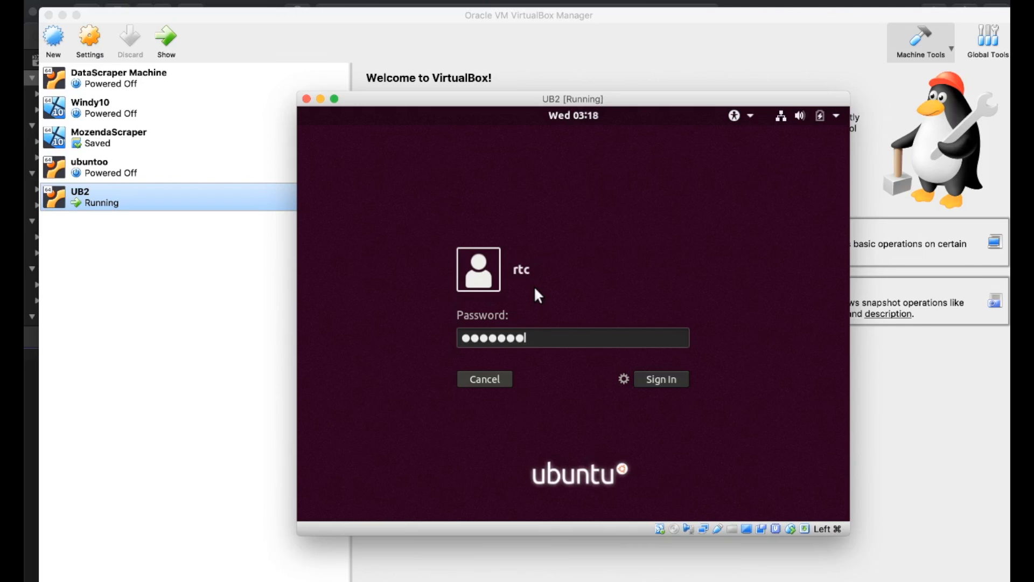
click(660, 378)
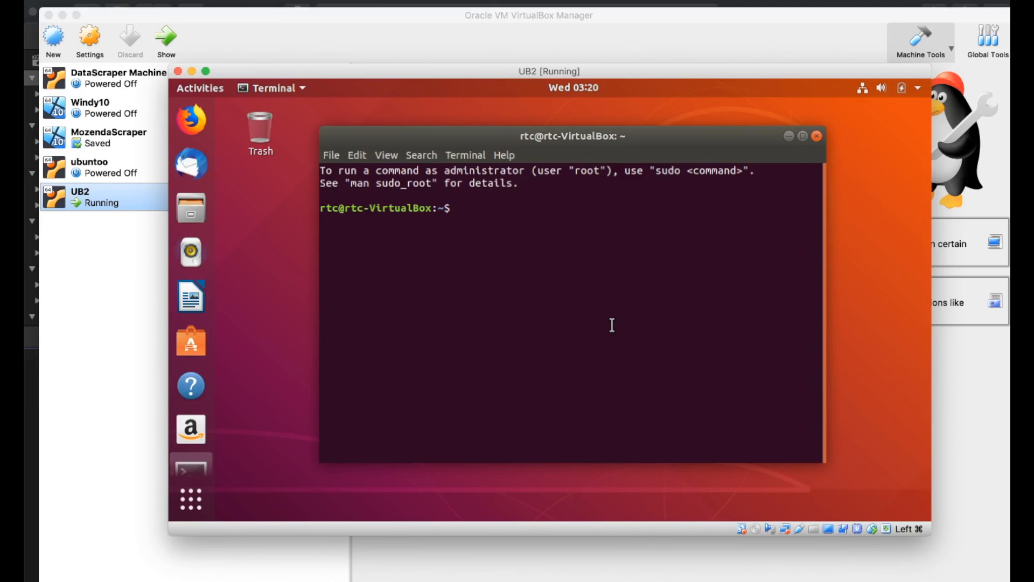
Step: Enter the clear command at the Terminal prompt on the rtc desktop
text(clear)
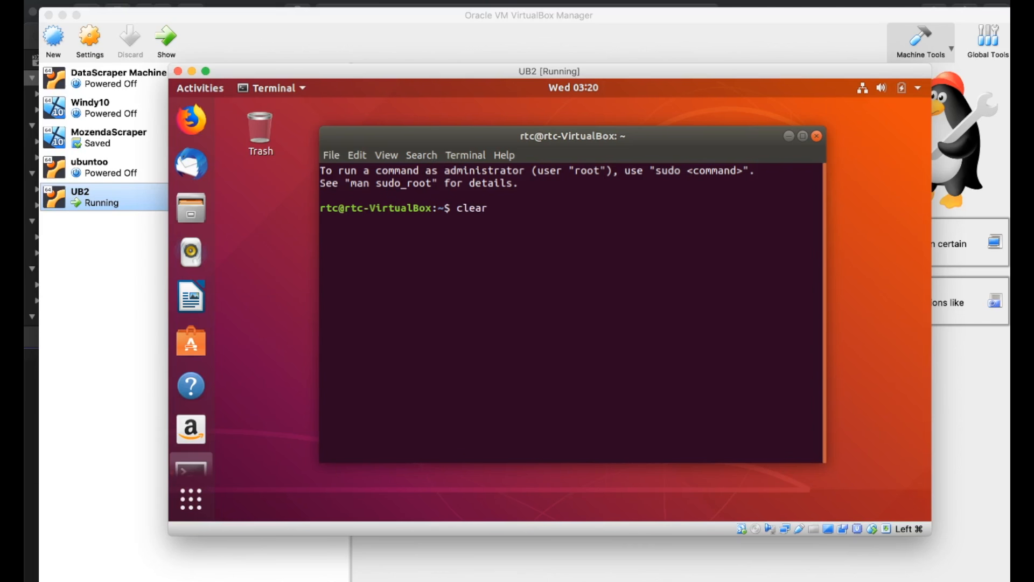